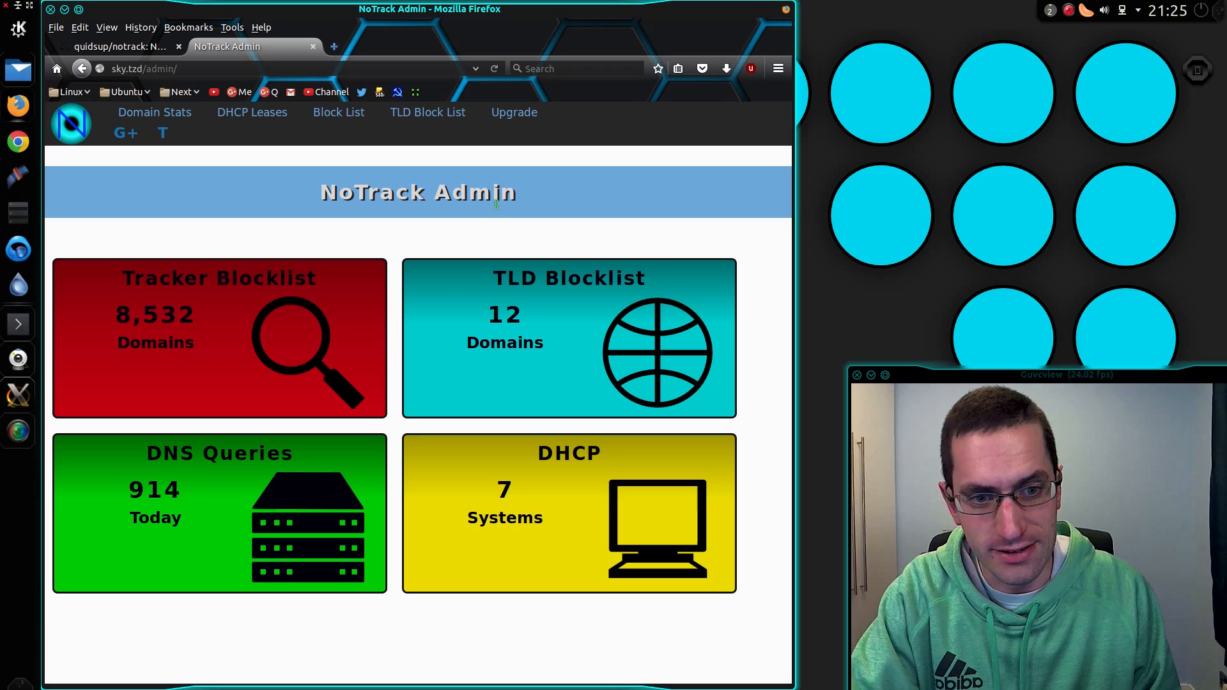
Step: Switch to the quidsup/notrack GitHub repository tab listing its files and commits
{"action": "left_click", "coordinate": [118, 46]}
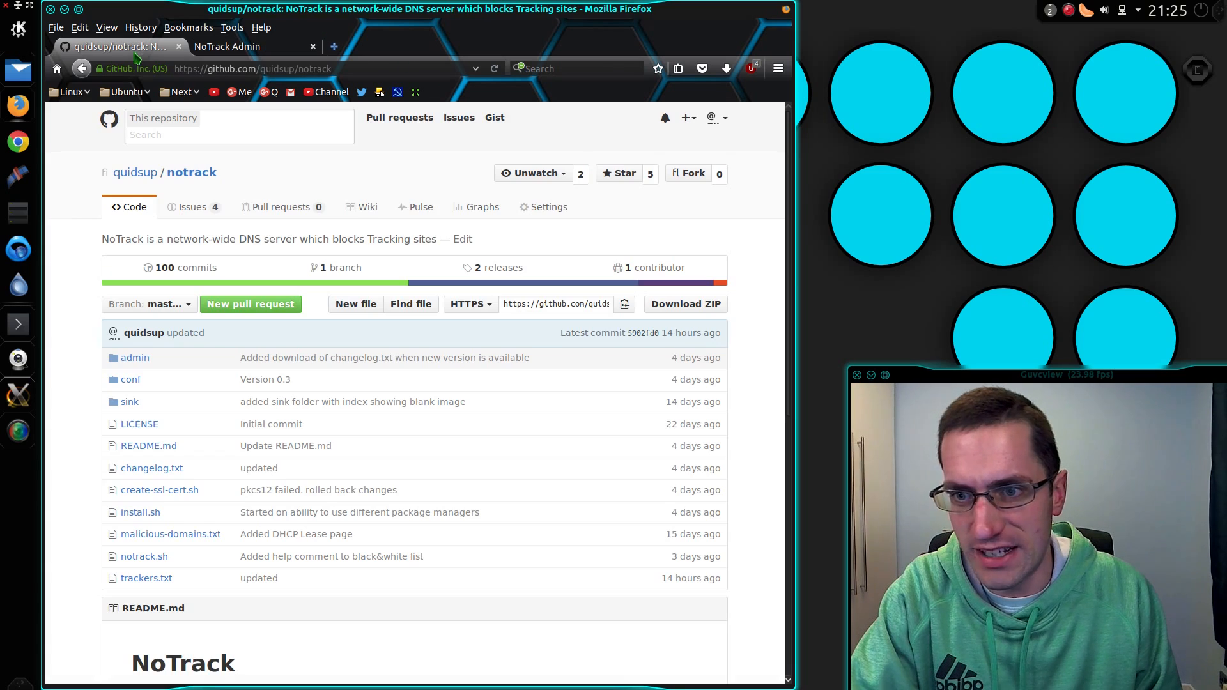
{"action": "mouse_move", "coordinate": [384, 341]}
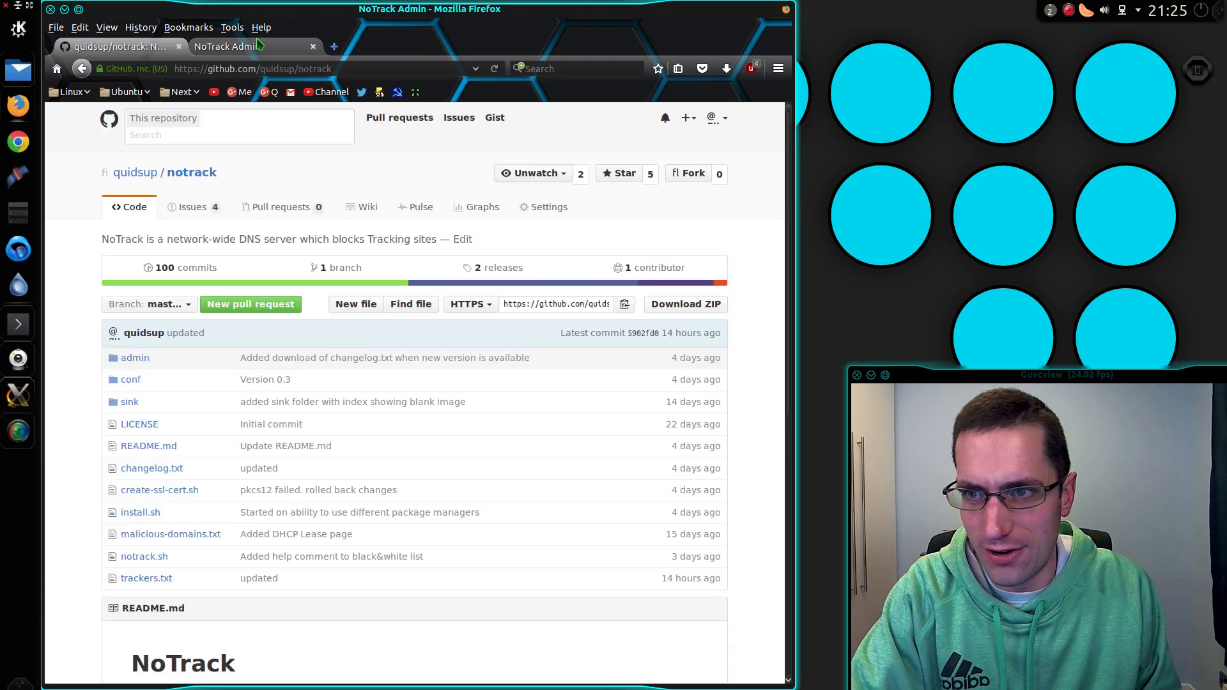
Step: Return to the NoTrack Admin dashboard showing 8,532 trackers, 12 TLDs, 914 queries
{"action": "left_click", "coordinate": [227, 46]}
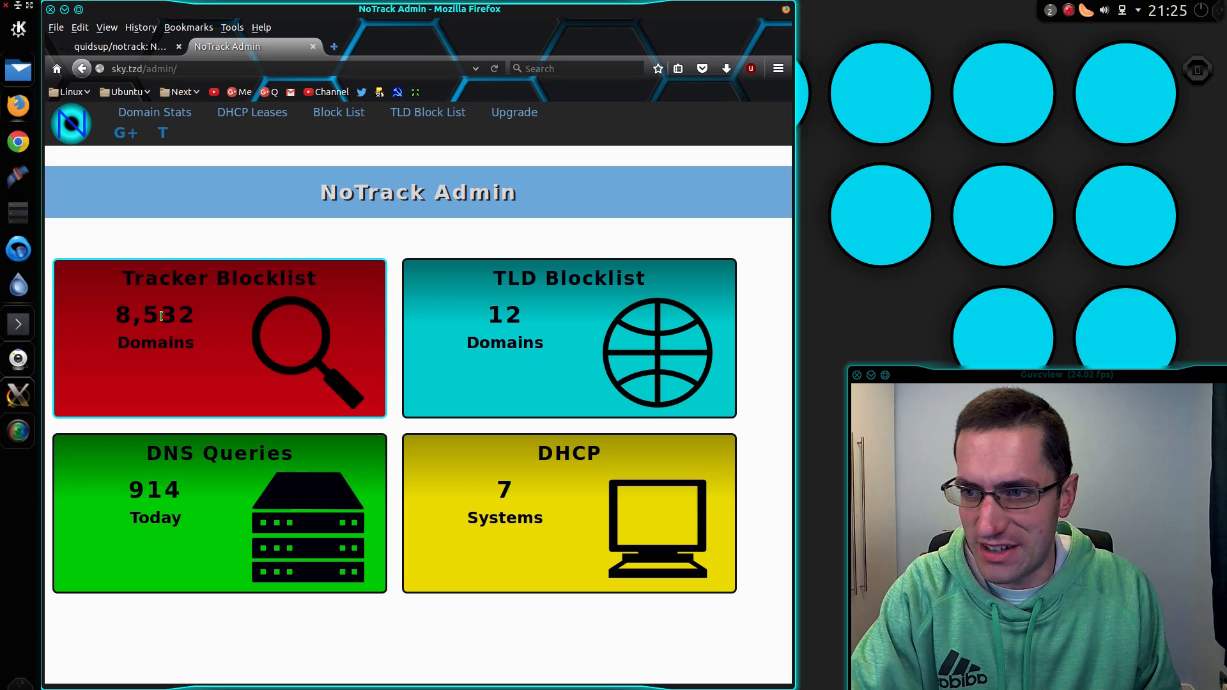
{"action": "mouse_move", "coordinate": [550, 328]}
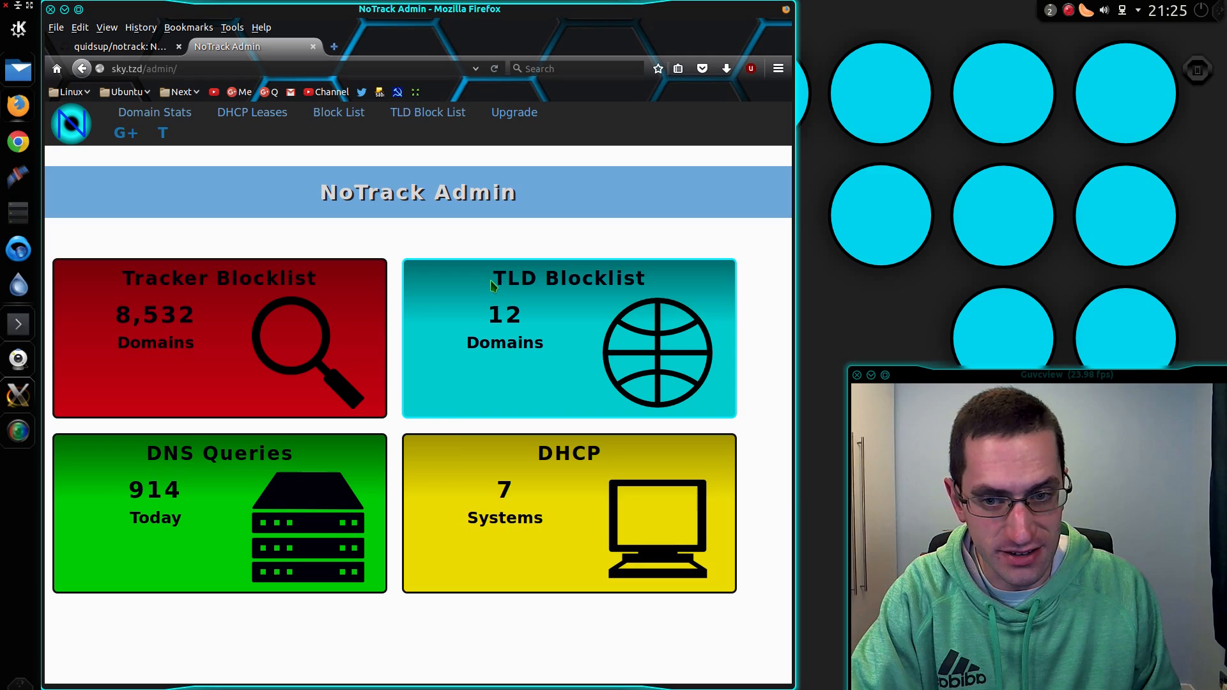
{"action": "mouse_move", "coordinate": [505, 275]}
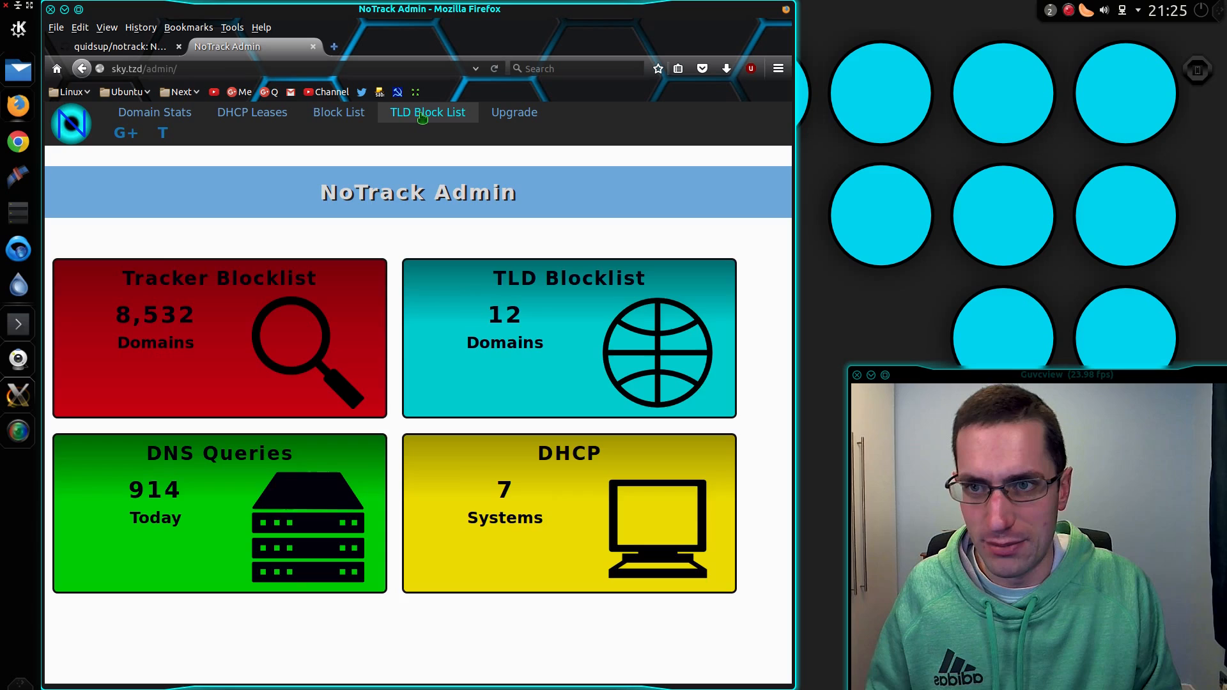
Step: View the 12-entry TLD blocklist, then filter the tracker blocklist by F, M, V, and All
{"action": "left_click", "coordinate": [427, 112]}
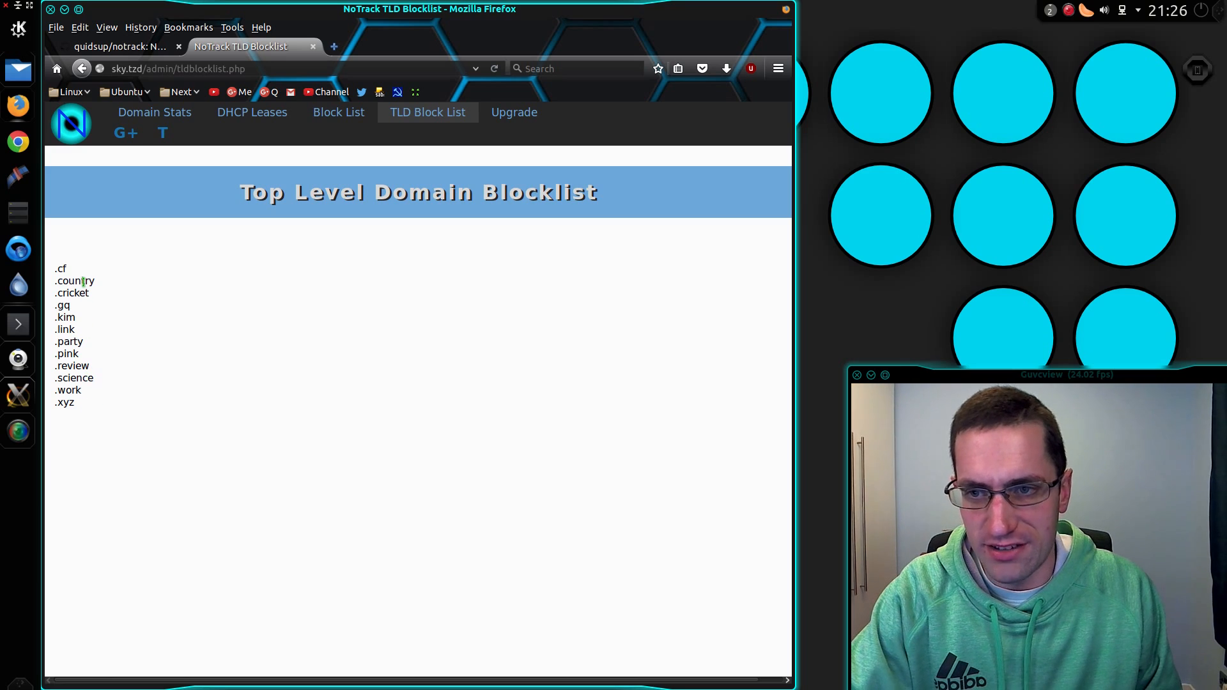
{"action": "mouse_move", "coordinate": [293, 321]}
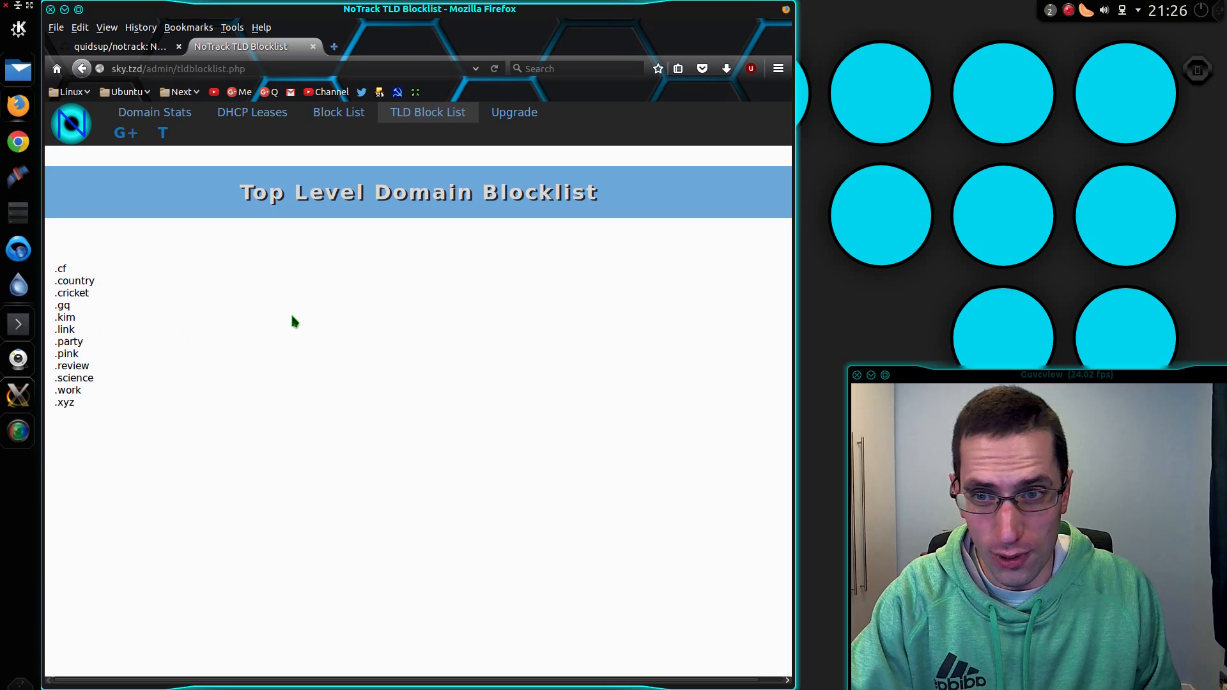
{"action": "mouse_move", "coordinate": [338, 112]}
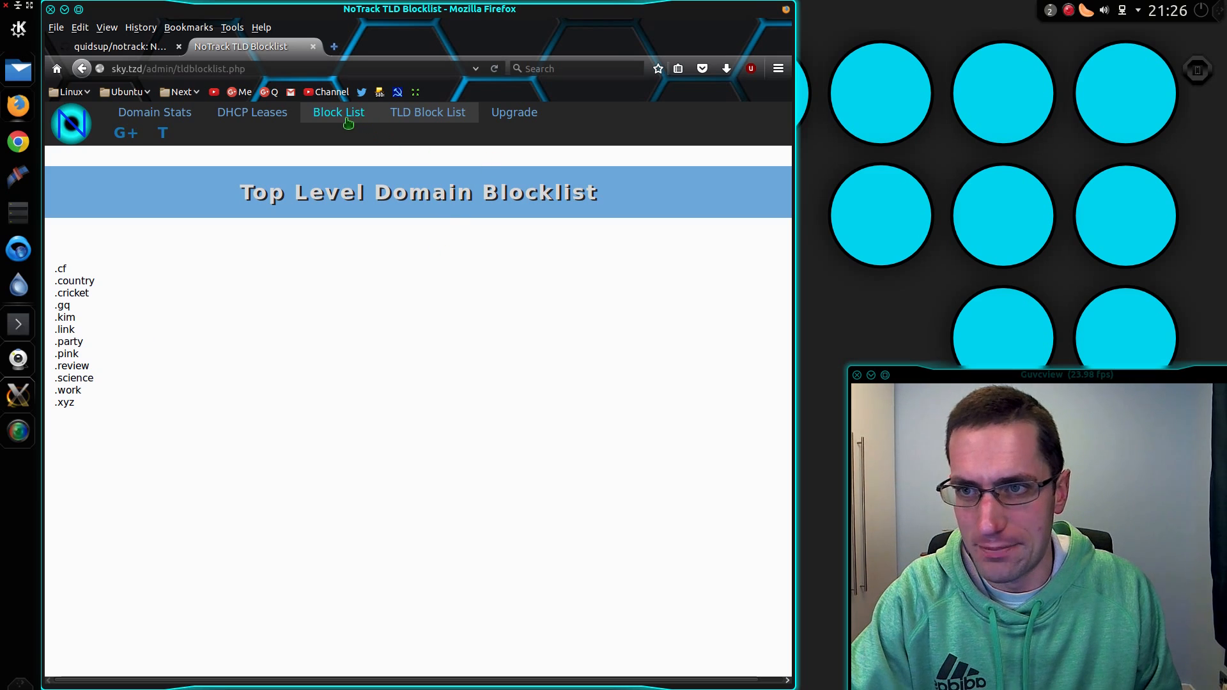
{"action": "left_click", "coordinate": [338, 112]}
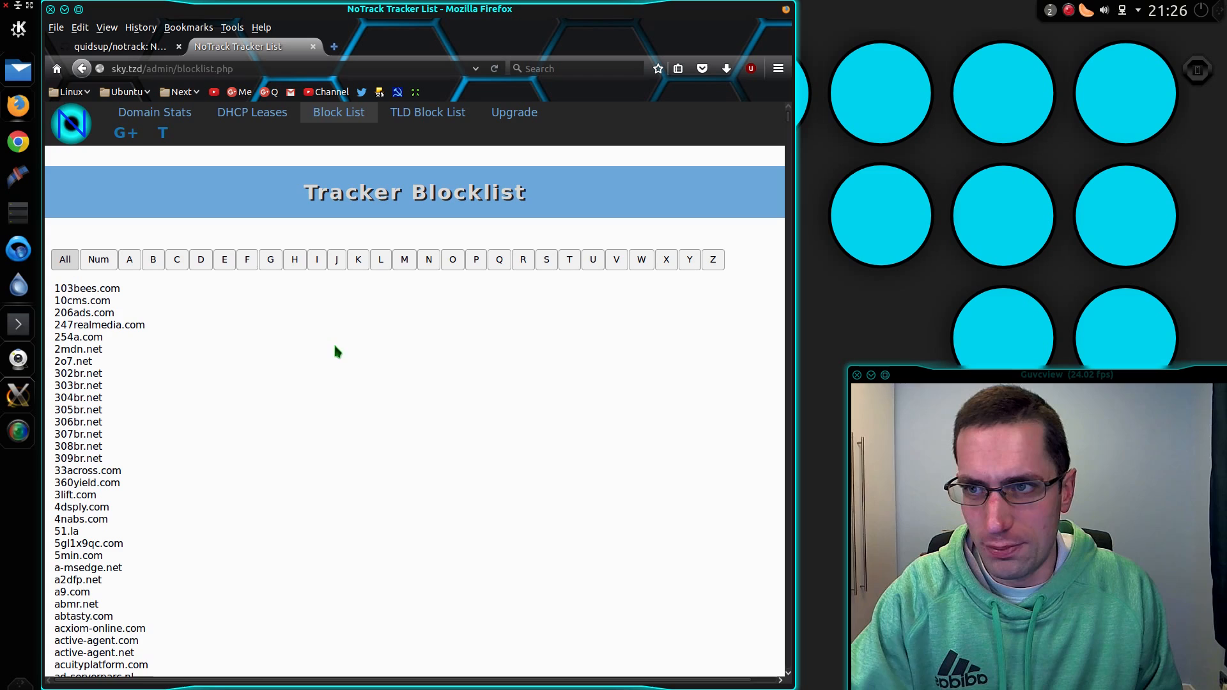
{"action": "mouse_move", "coordinate": [313, 359]}
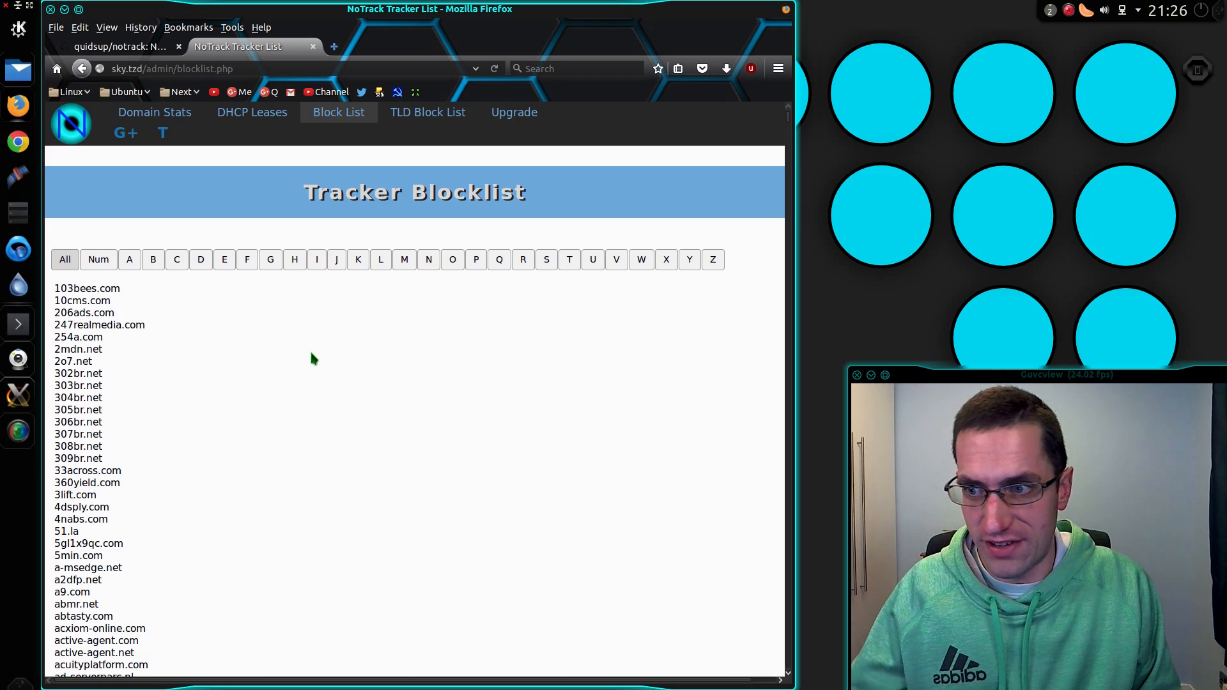
{"action": "mouse_move", "coordinate": [282, 317]}
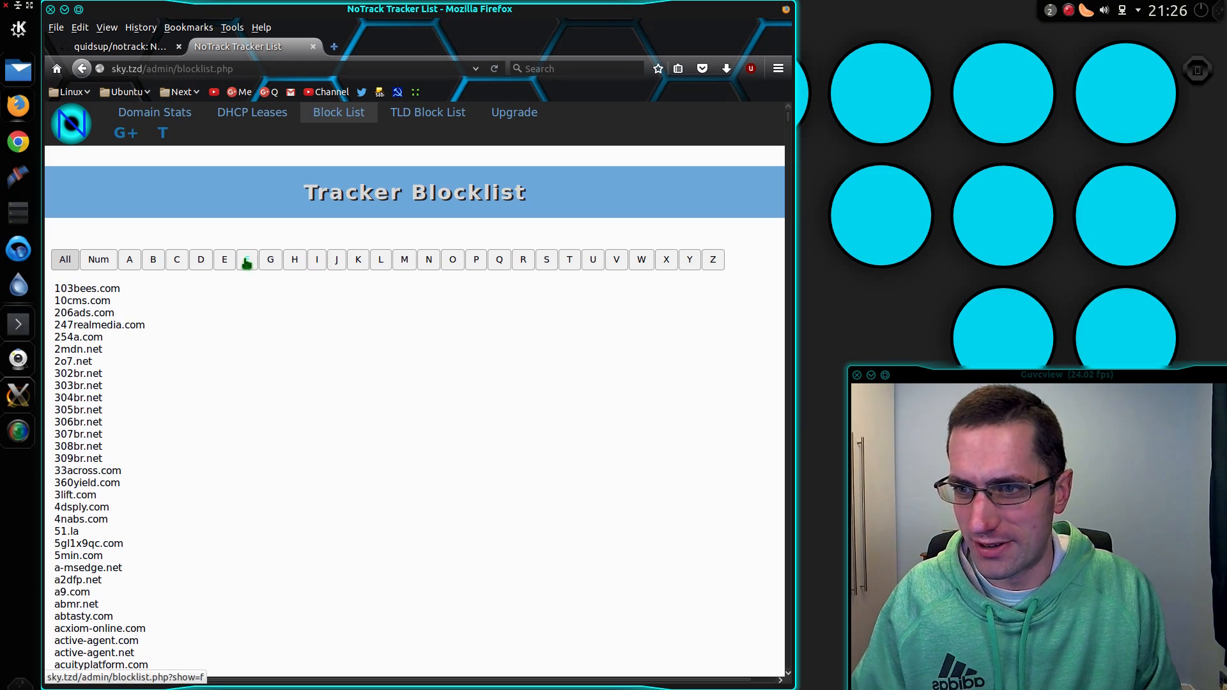
{"action": "left_click", "coordinate": [247, 259]}
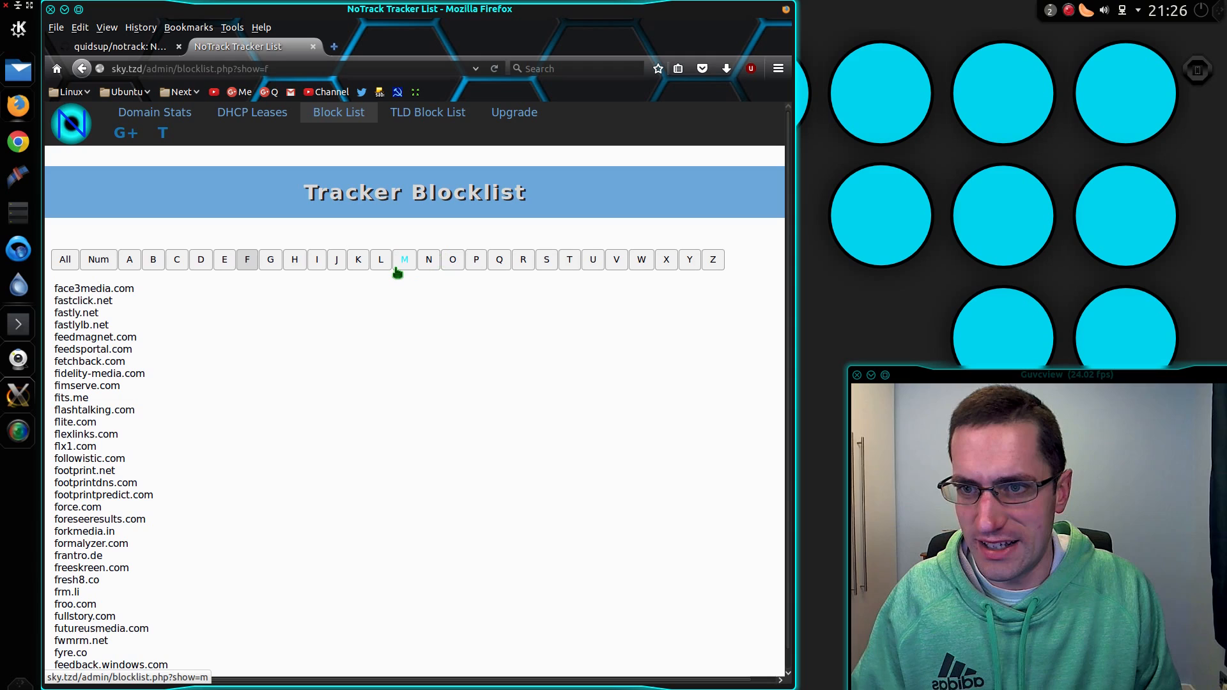
{"action": "left_click", "coordinate": [405, 259]}
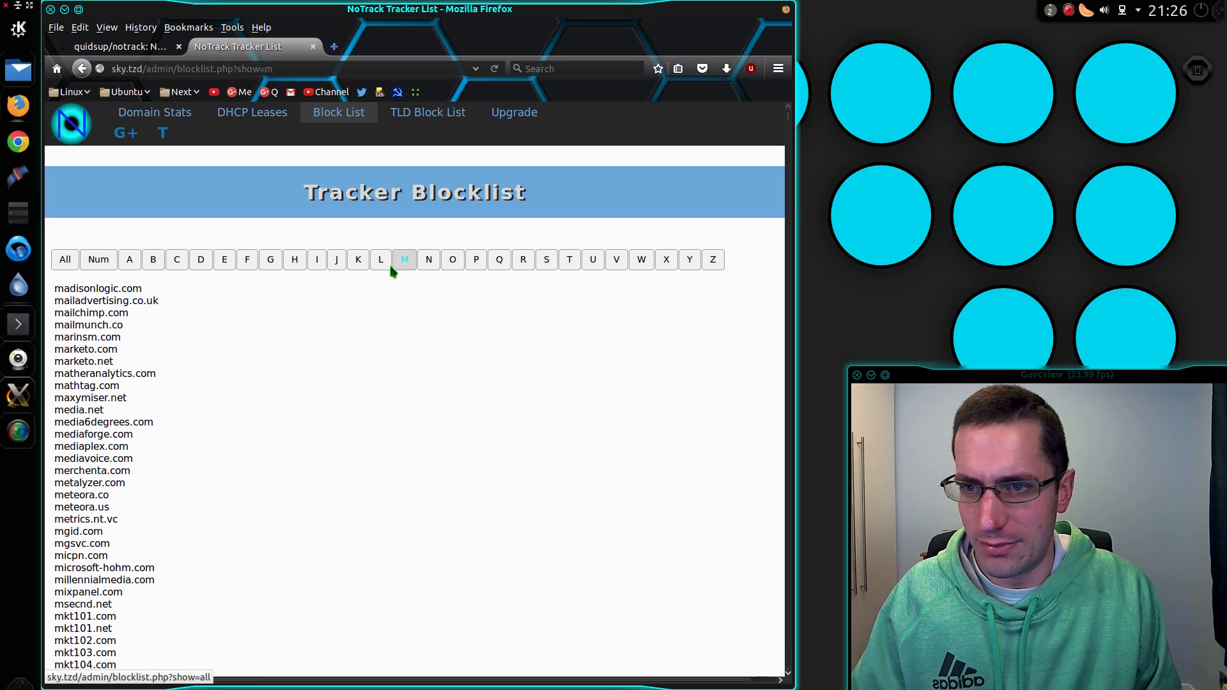
{"action": "left_click", "coordinate": [616, 259]}
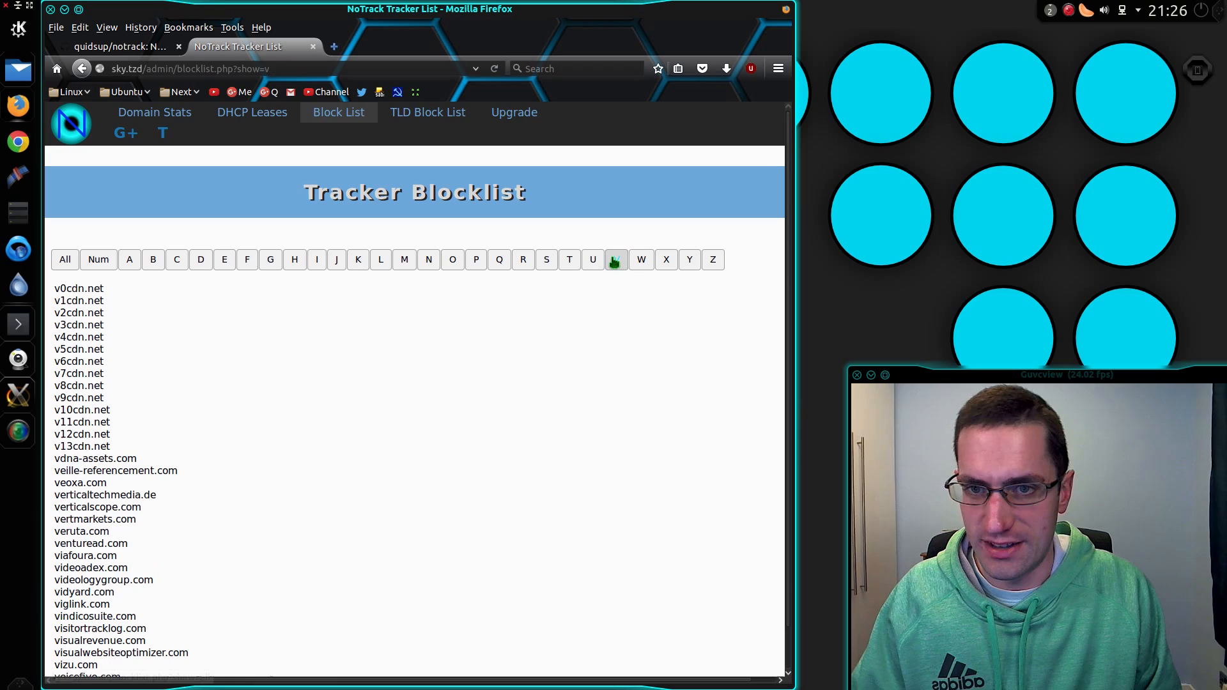
{"action": "left_click", "coordinate": [64, 258]}
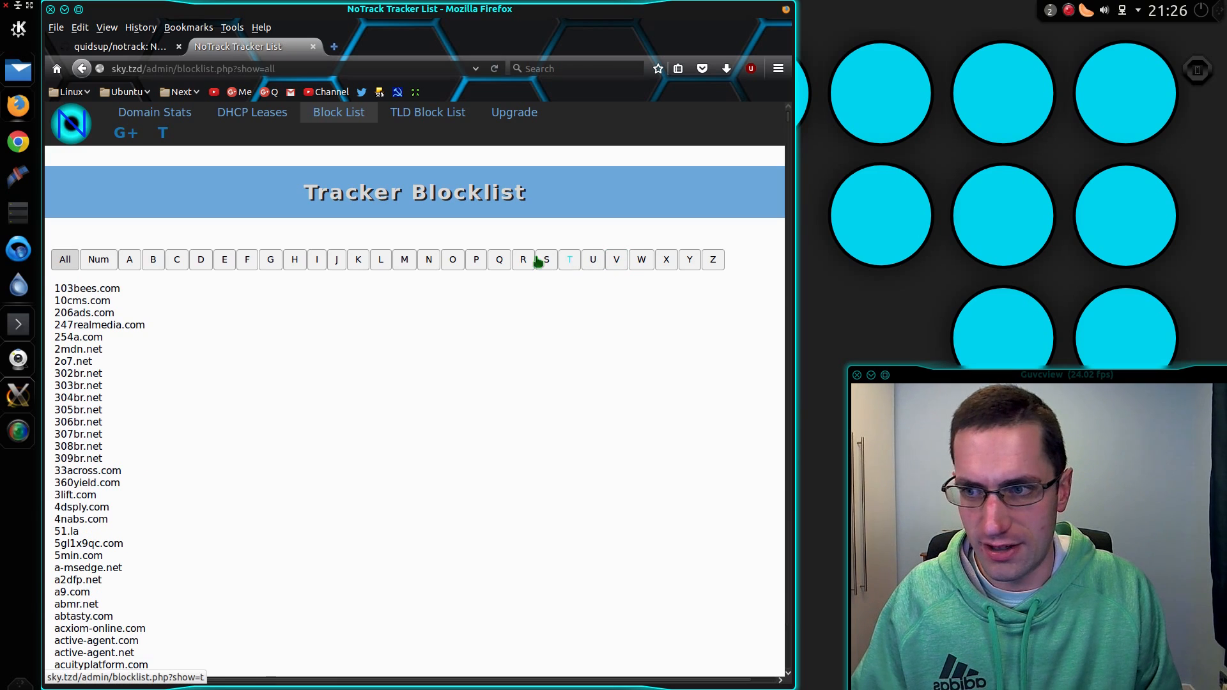
{"action": "mouse_move", "coordinate": [477, 254]}
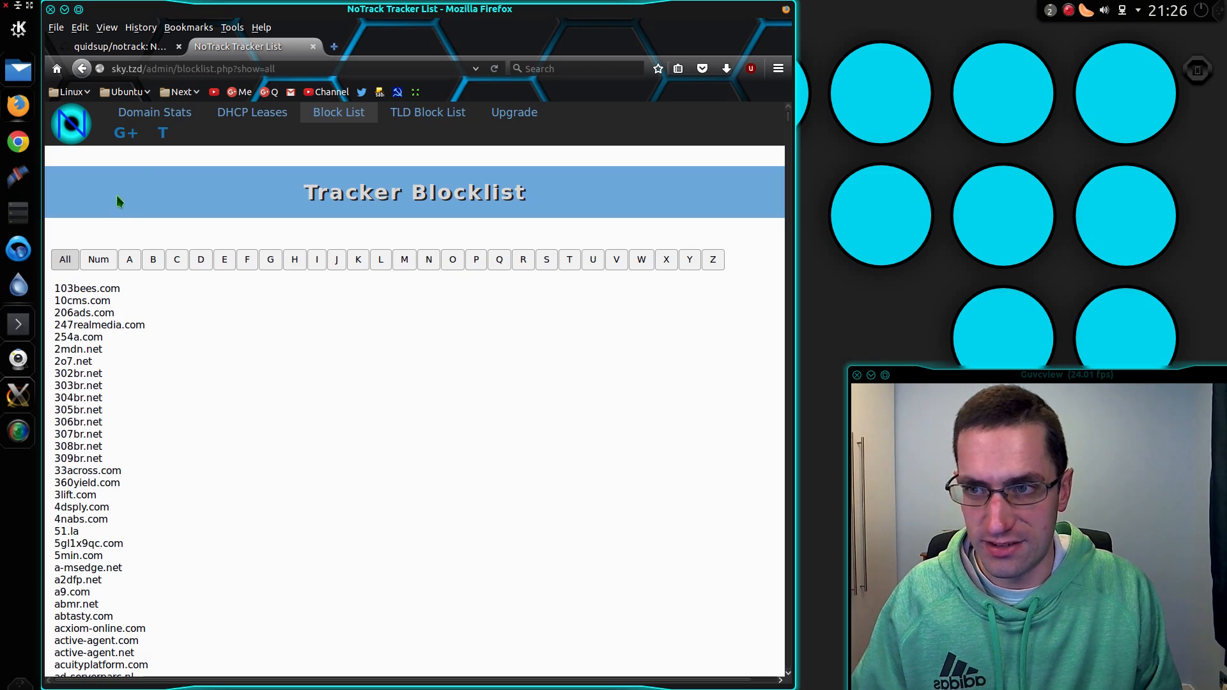
Step: Open Domain Stats and scroll the ranked request table down to entry 138
{"action": "left_click", "coordinate": [154, 112]}
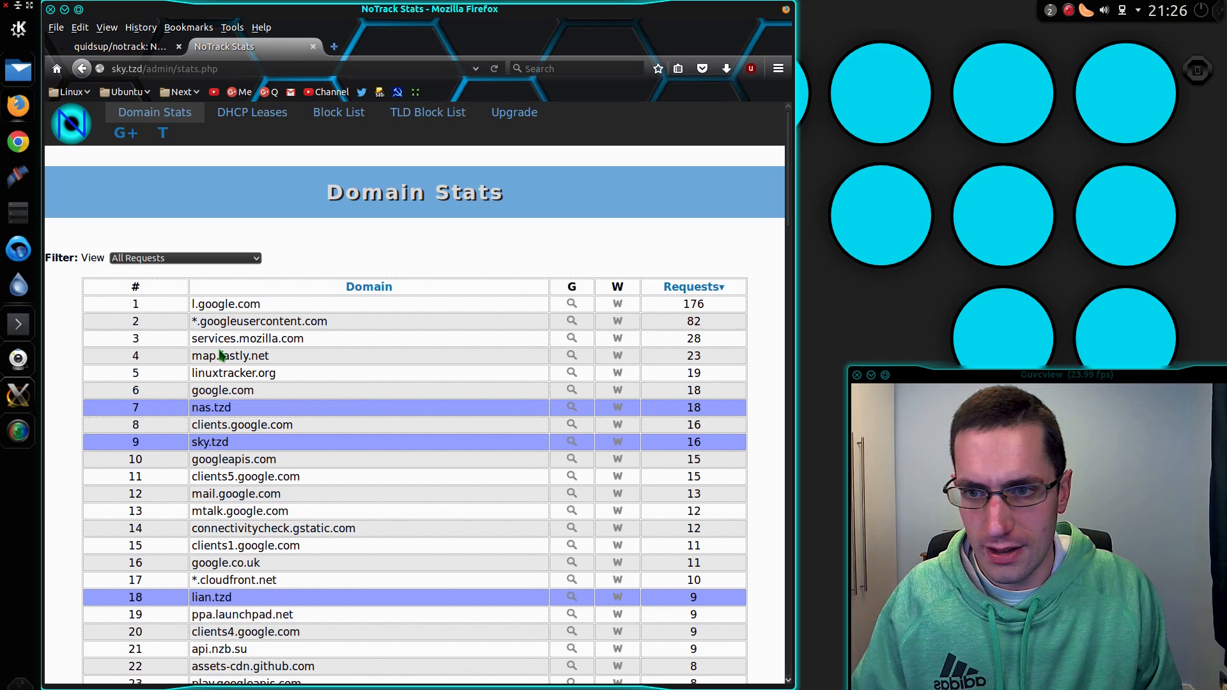
{"action": "mouse_move", "coordinate": [254, 442]}
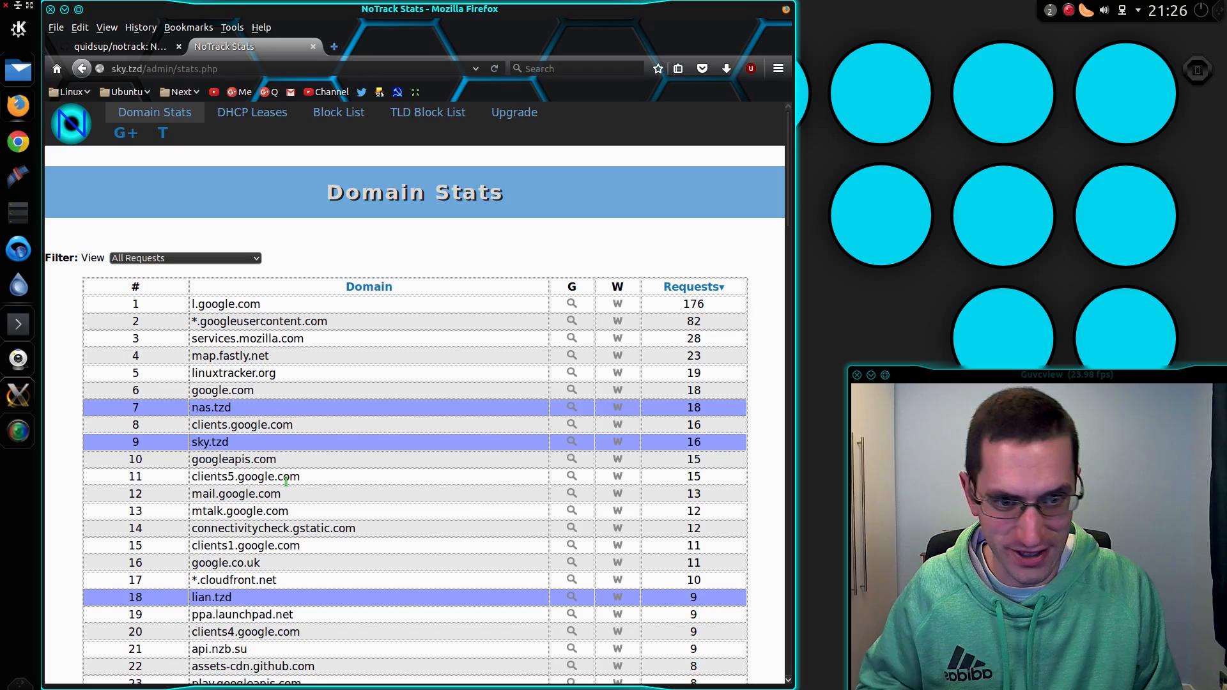
{"action": "scroll", "scroll_direction": "down", "scroll_amount": 3}
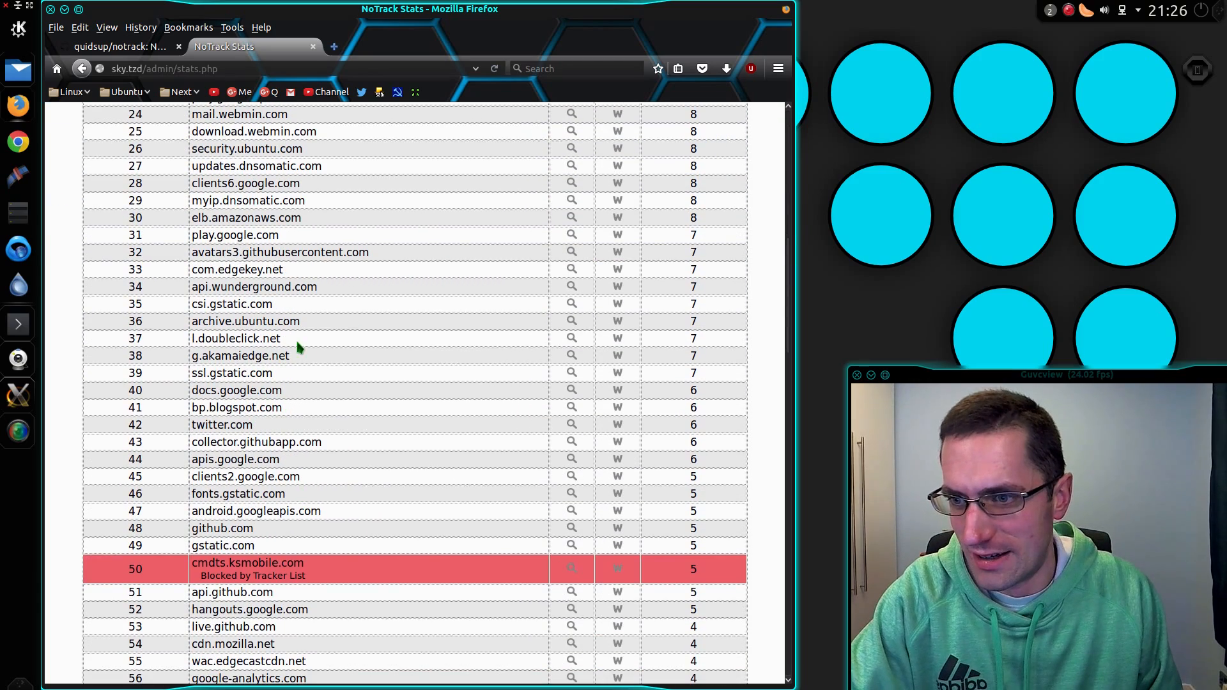
{"action": "mouse_move", "coordinate": [303, 411]}
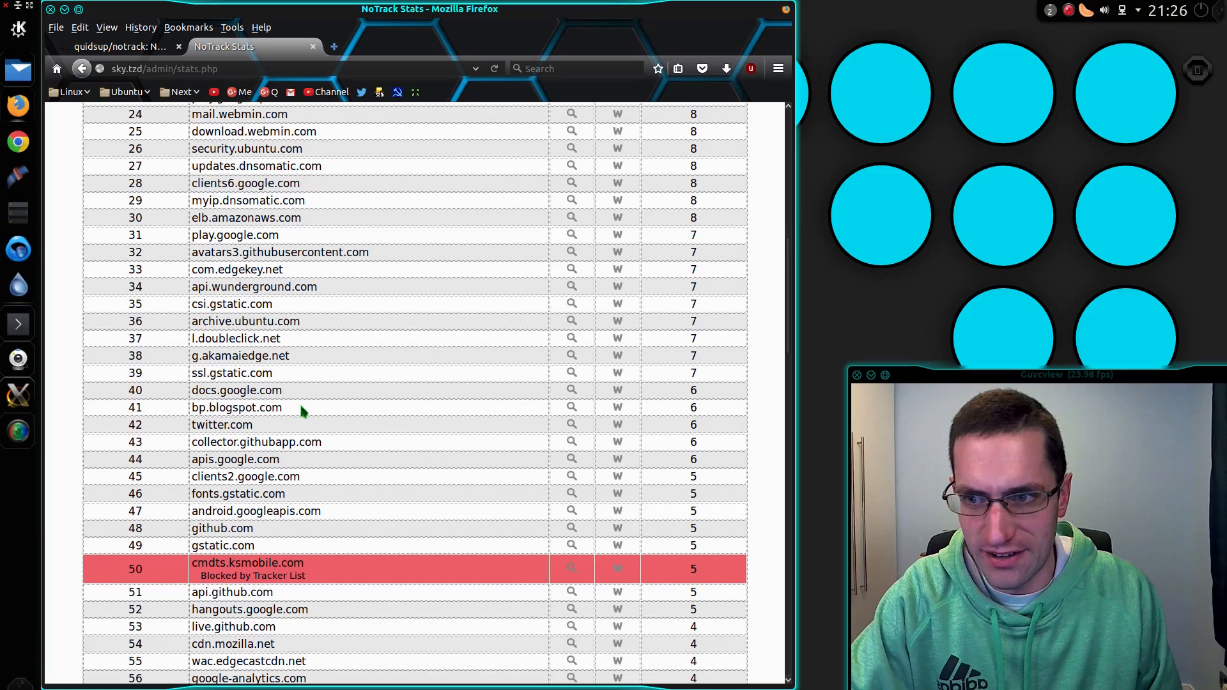
{"action": "scroll", "scroll_direction": "down", "scroll_amount": 3}
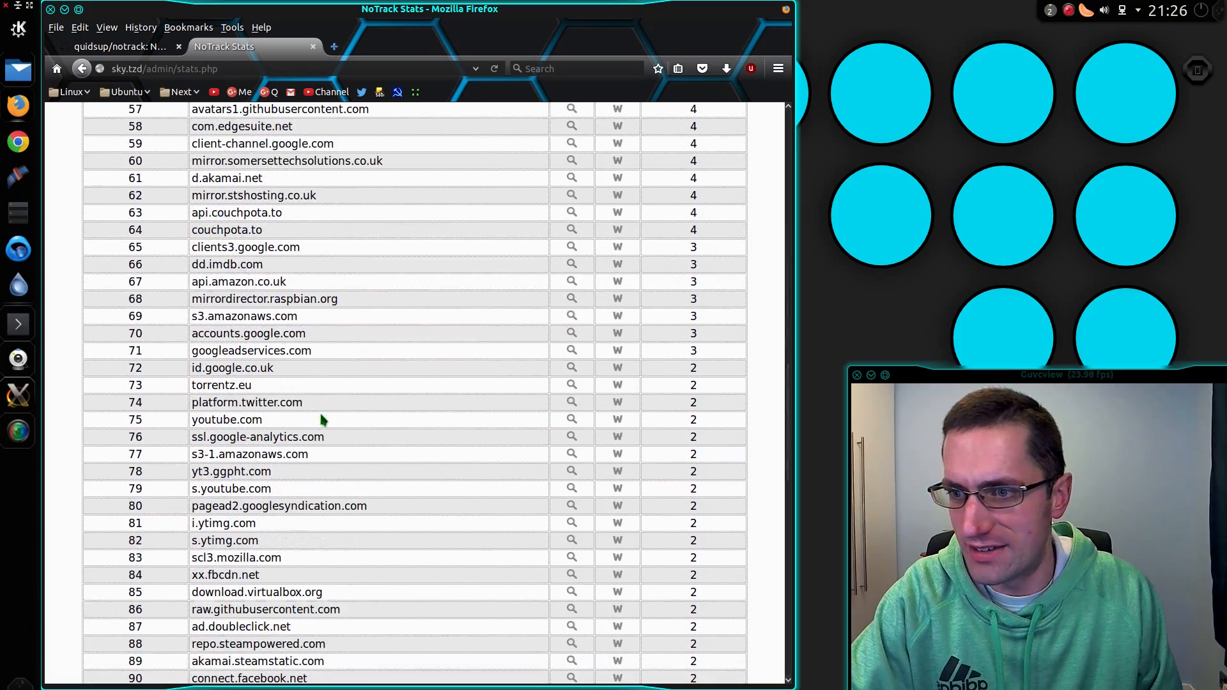
{"action": "scroll", "scroll_direction": "down", "scroll_amount": 3}
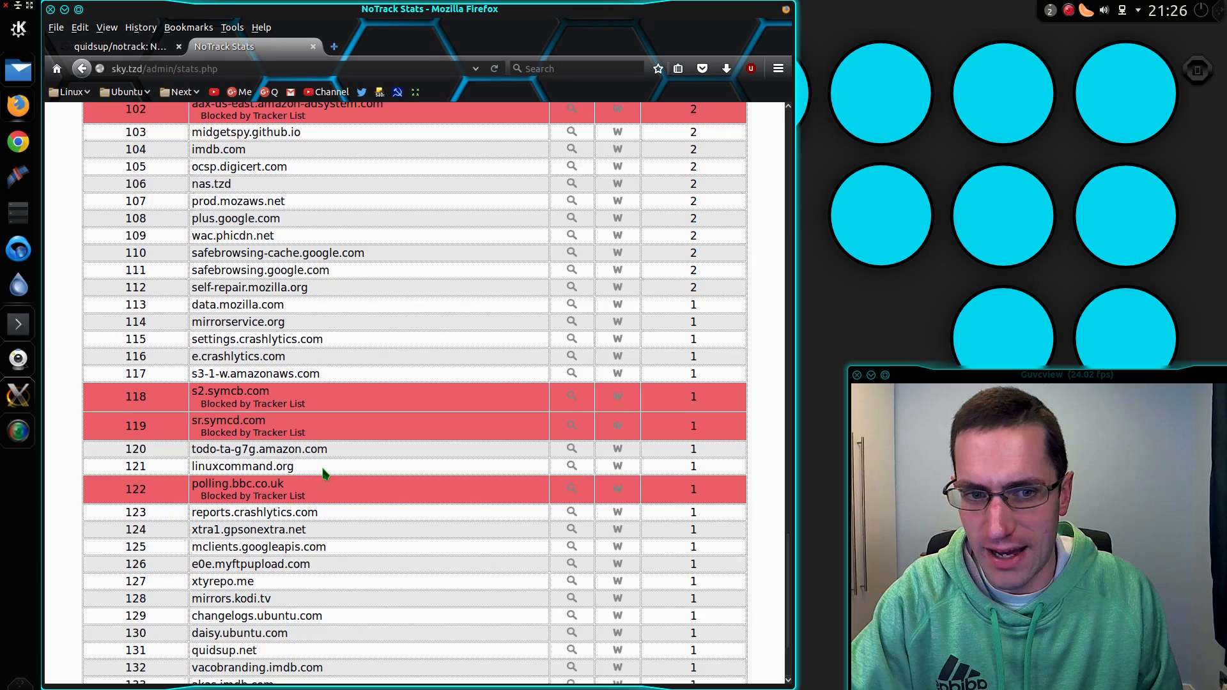
{"action": "scroll", "scroll_direction": "down", "scroll_amount": 3}
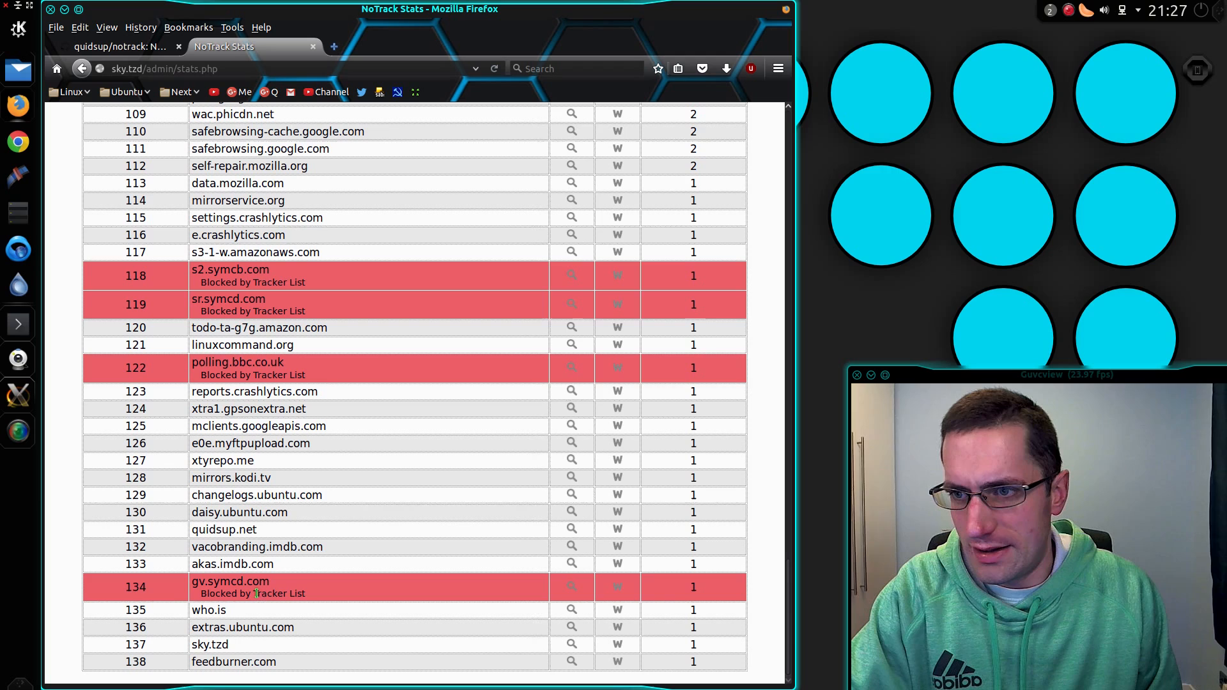
Step: Select the blocked domain sr.symcd.com in the domain stats list
{"action": "double_click", "coordinate": [237, 582]}
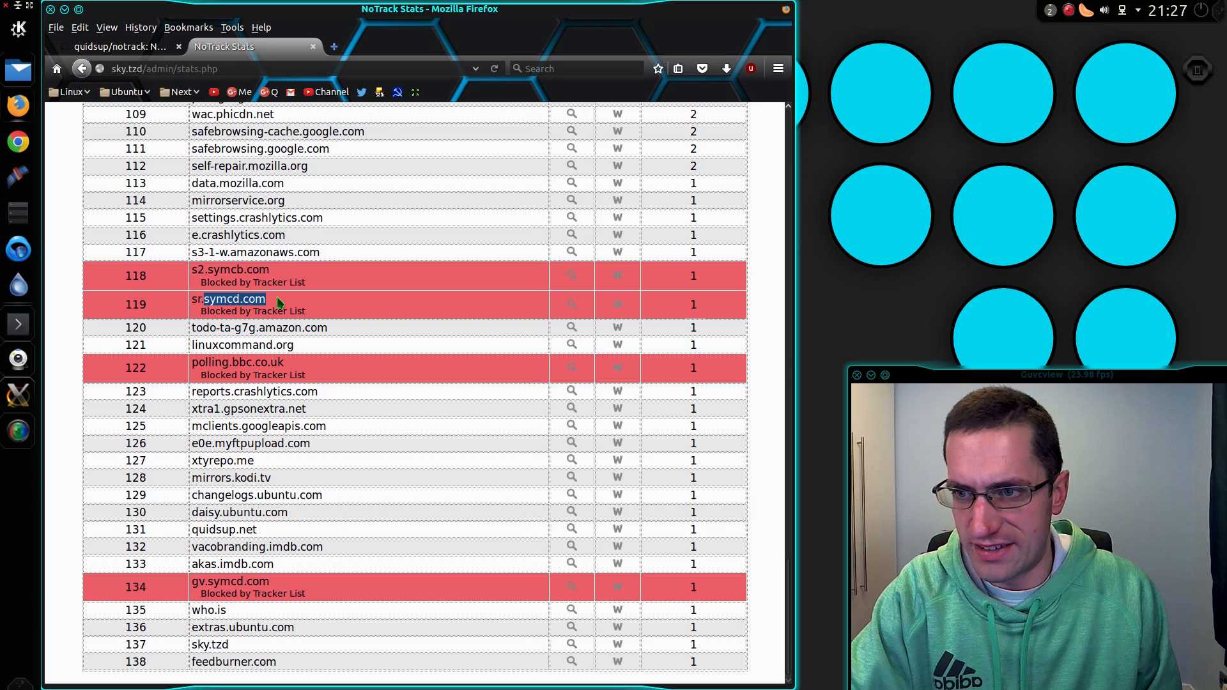
{"action": "mouse_move", "coordinate": [270, 312]}
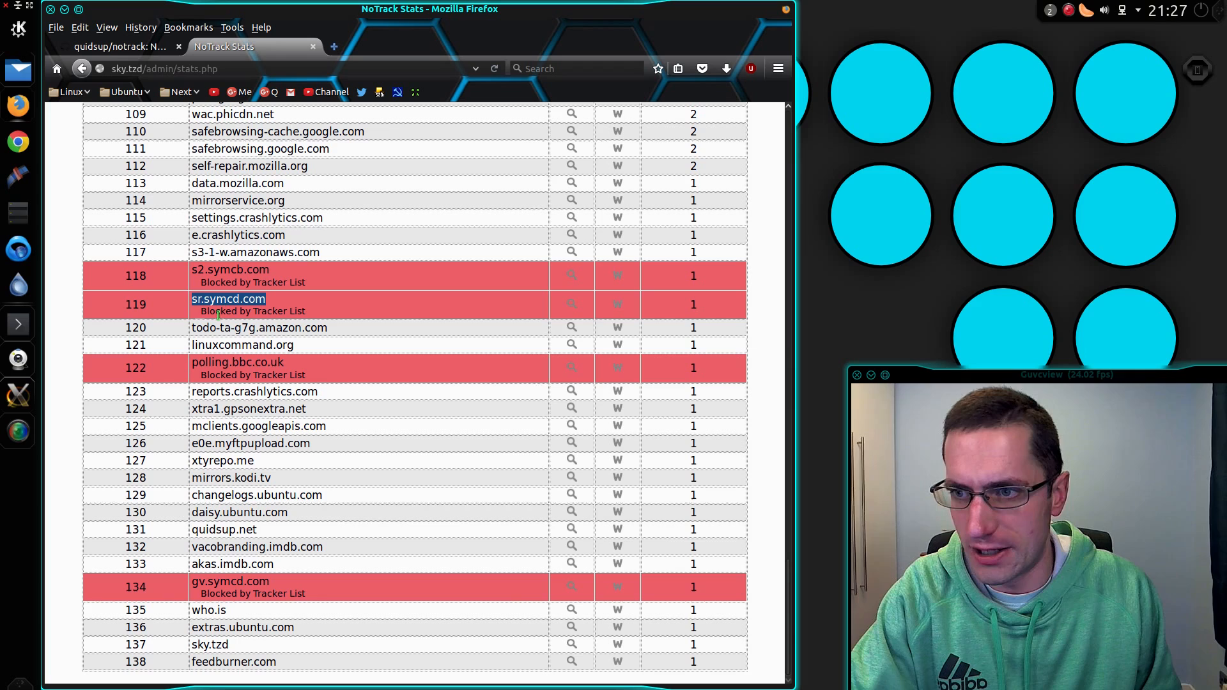
{"action": "mouse_move", "coordinate": [266, 476]}
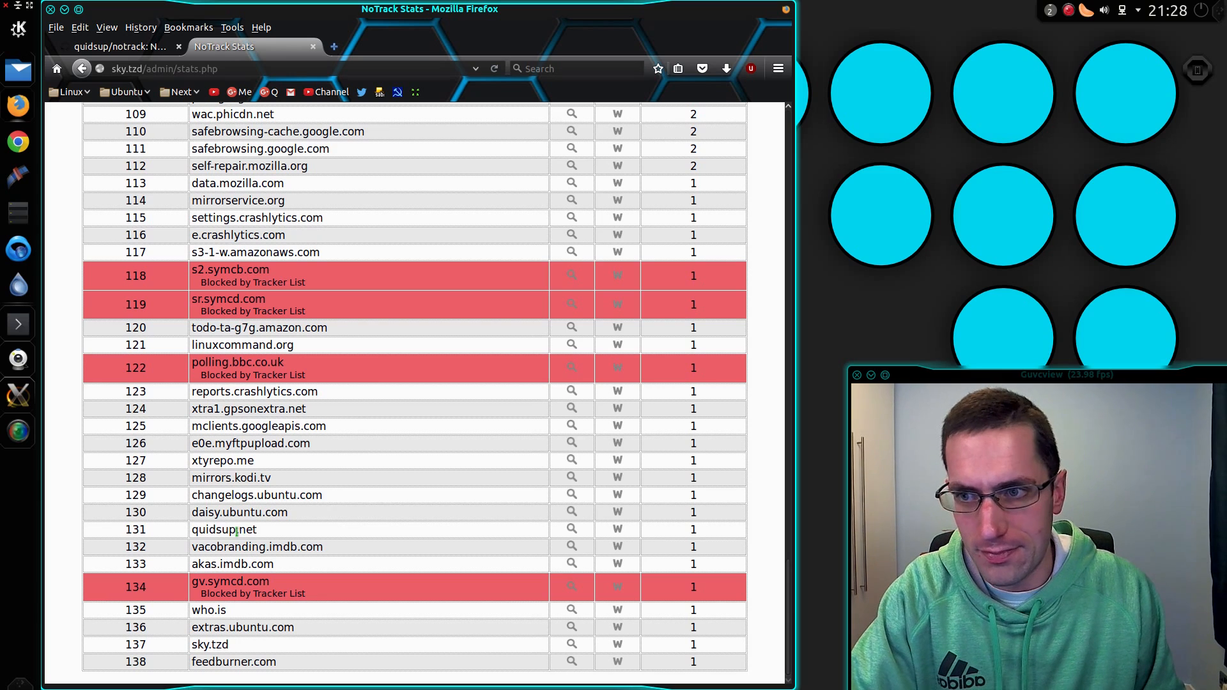
{"action": "mouse_move", "coordinate": [288, 538]}
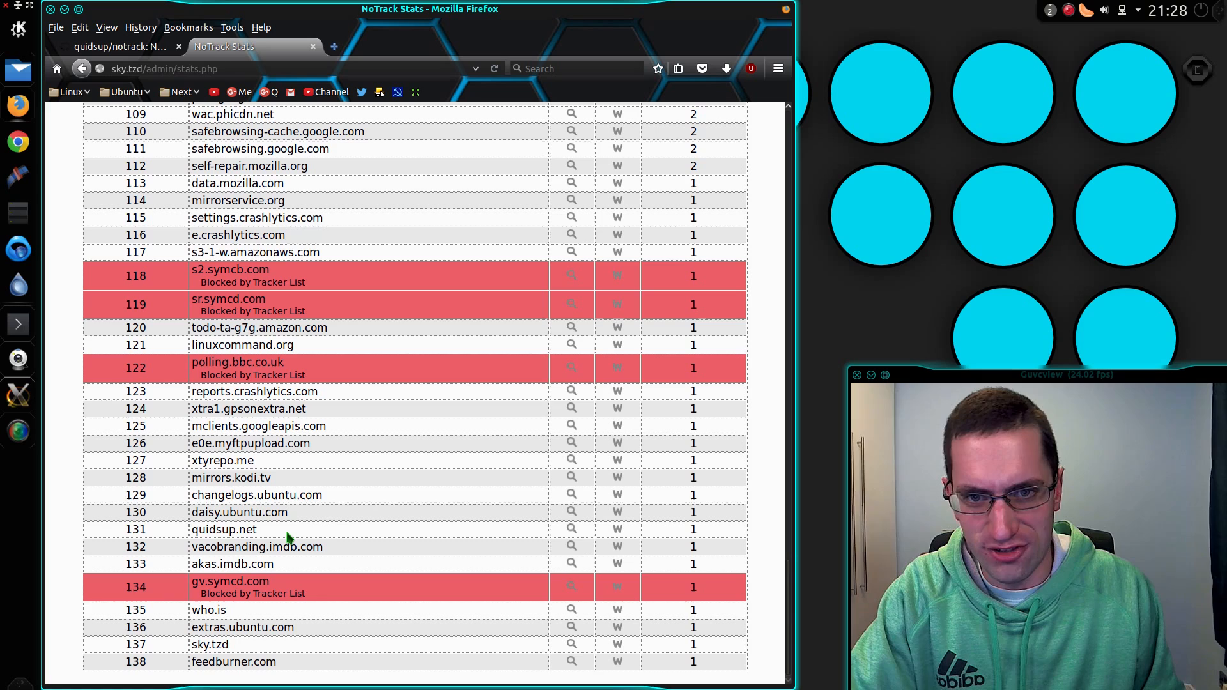
{"action": "mouse_move", "coordinate": [278, 323]}
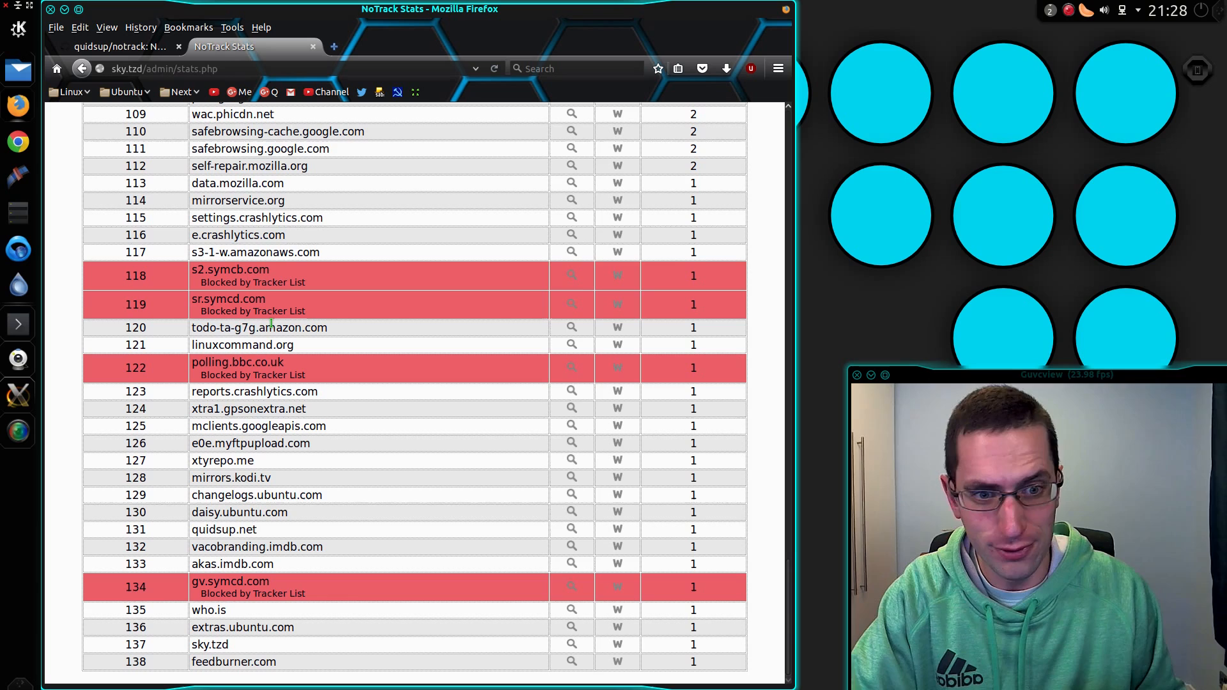
{"action": "mouse_move", "coordinate": [282, 327]}
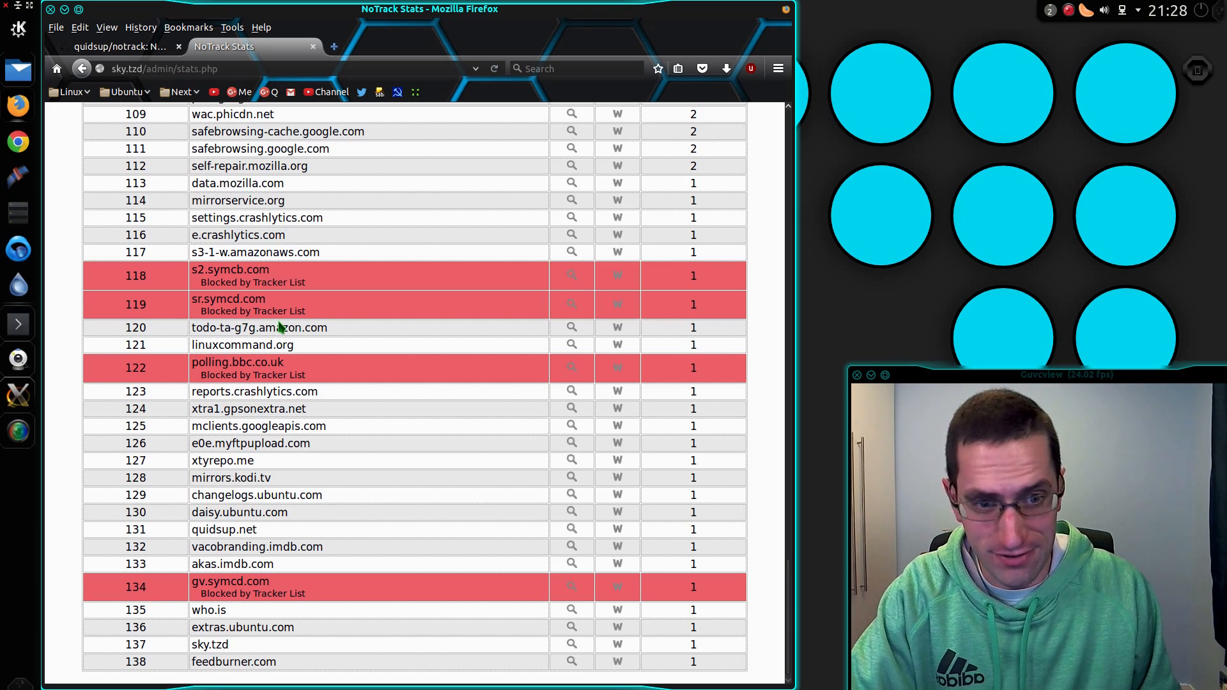
{"action": "mouse_move", "coordinate": [298, 345]}
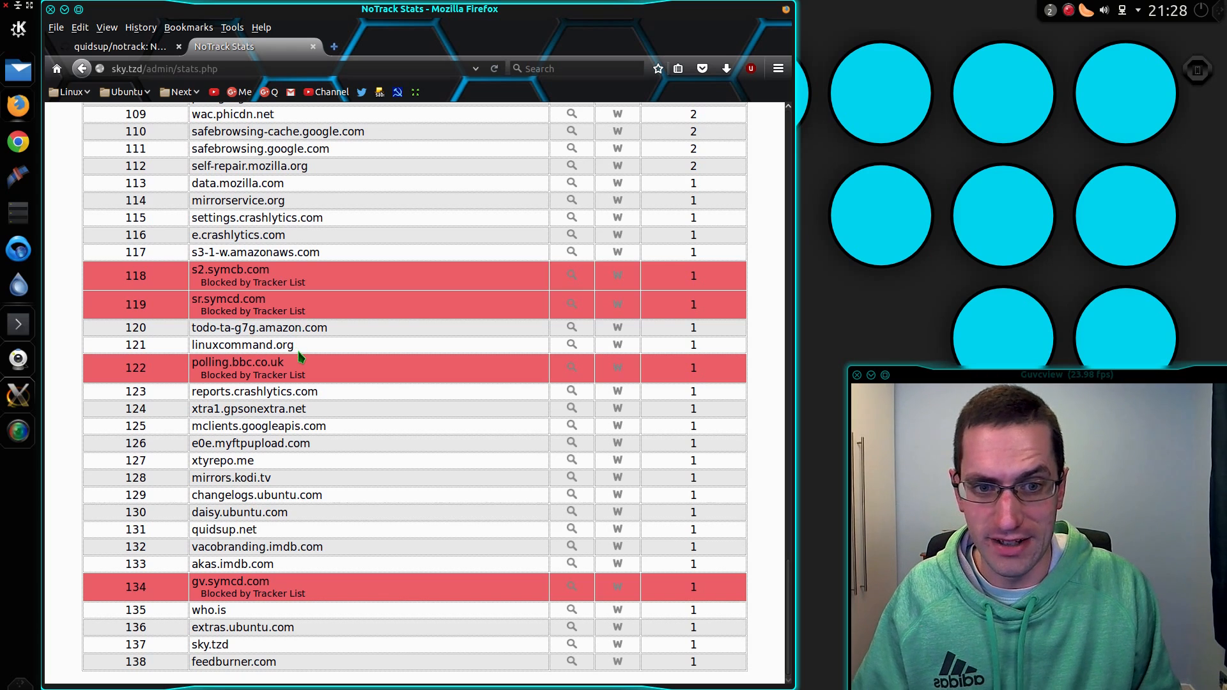
{"action": "mouse_move", "coordinate": [526, 436]}
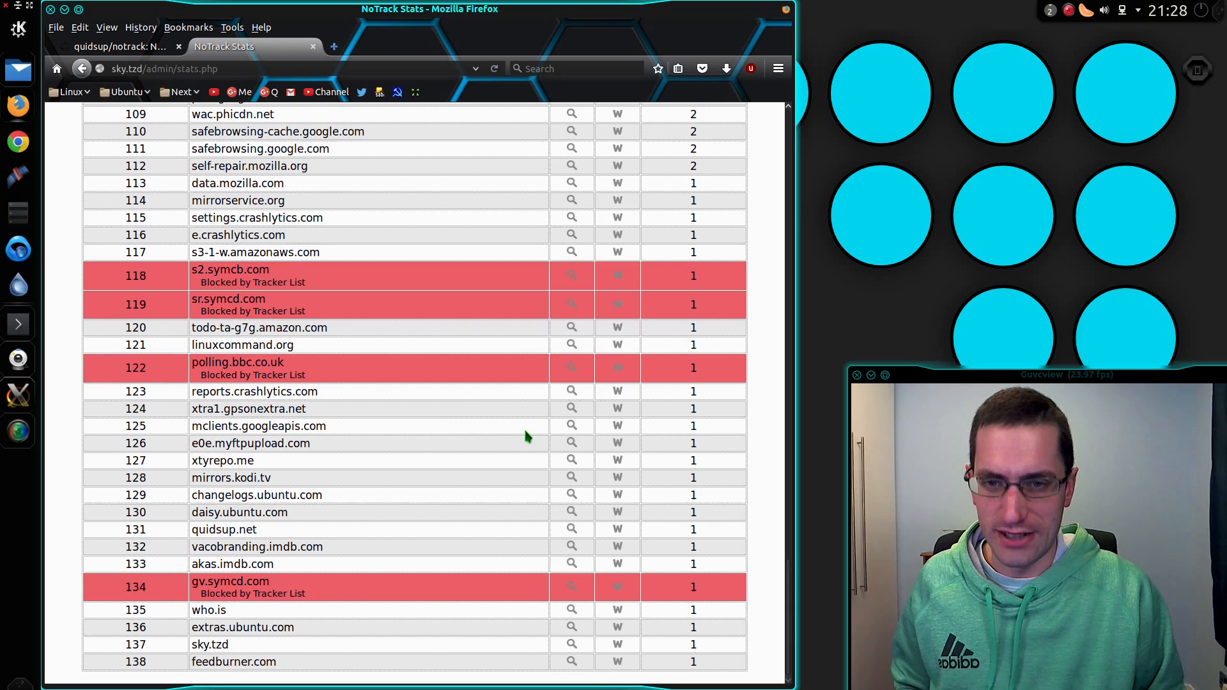
{"action": "mouse_move", "coordinate": [512, 404]}
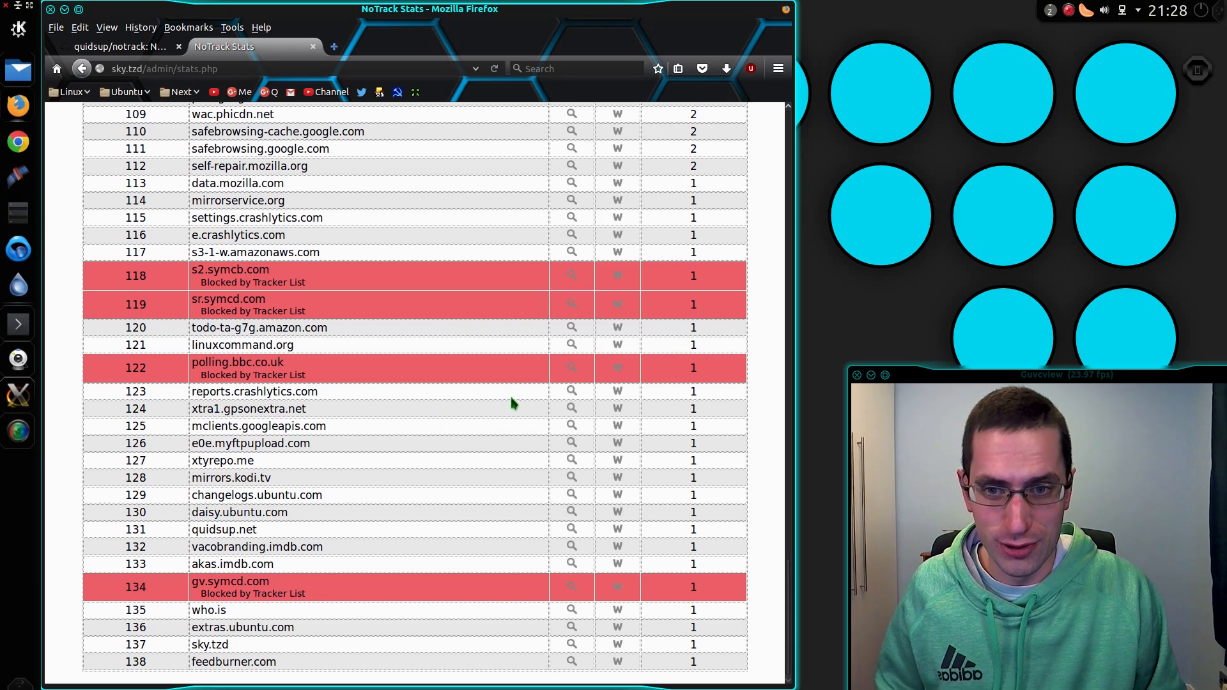
{"action": "mouse_move", "coordinate": [571, 237]}
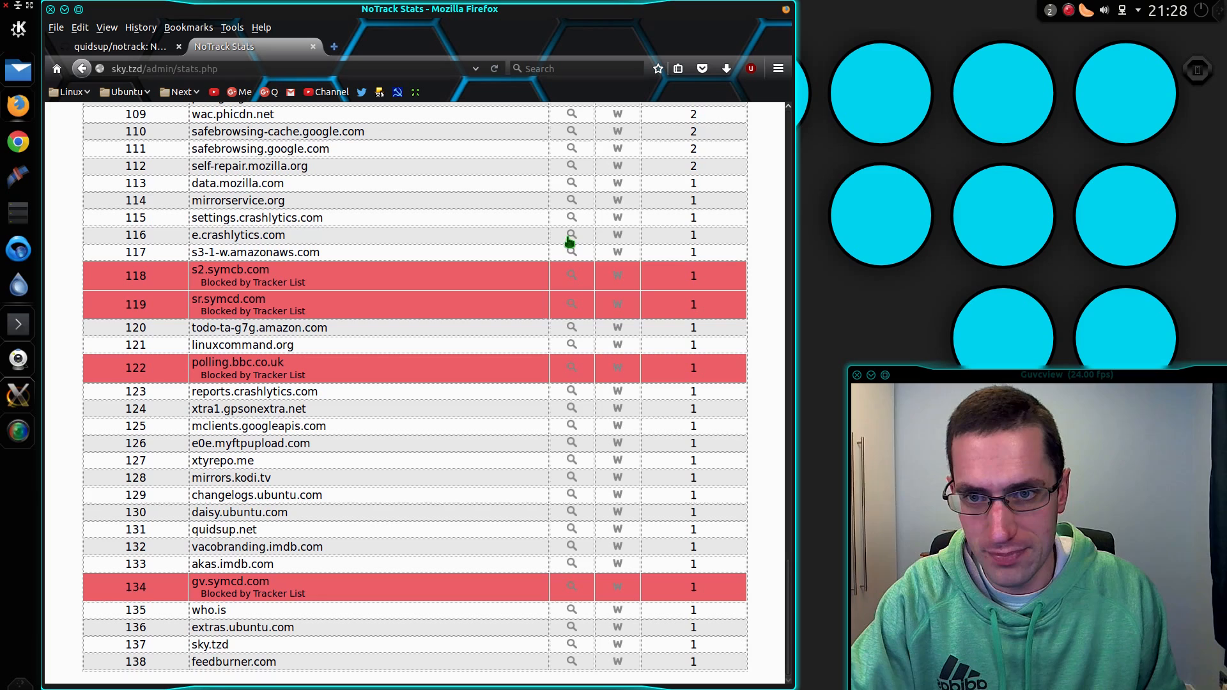
{"action": "mouse_move", "coordinate": [571, 391]}
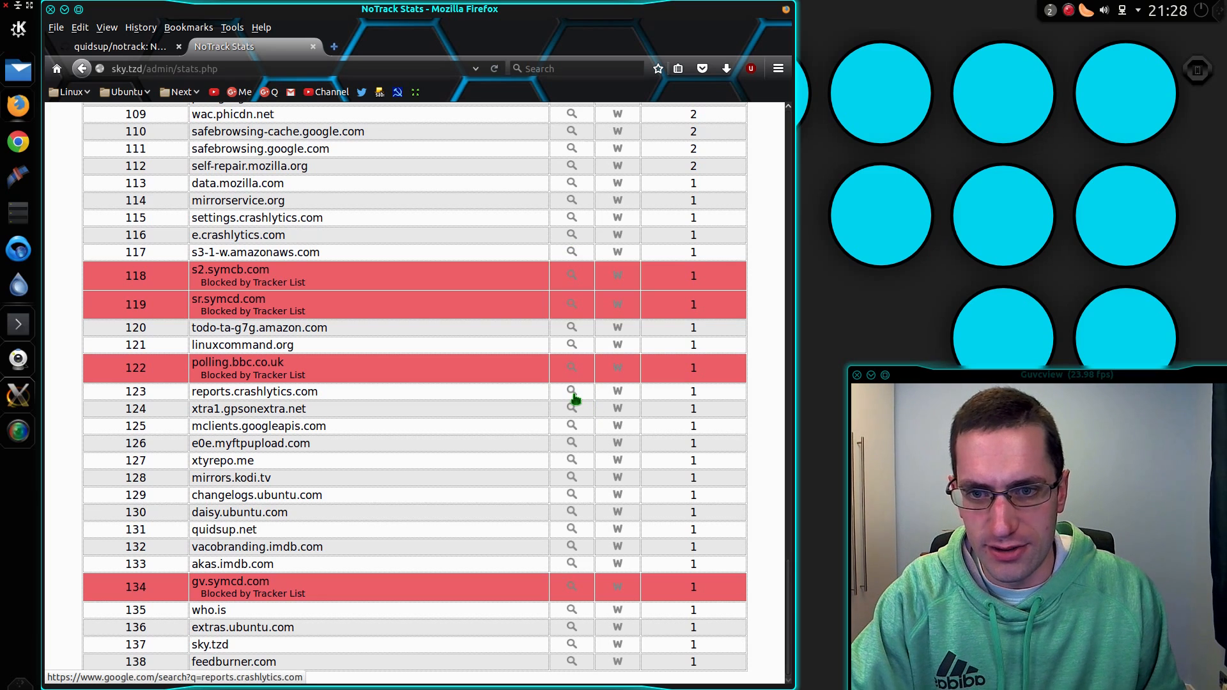
{"action": "mouse_move", "coordinate": [545, 519]}
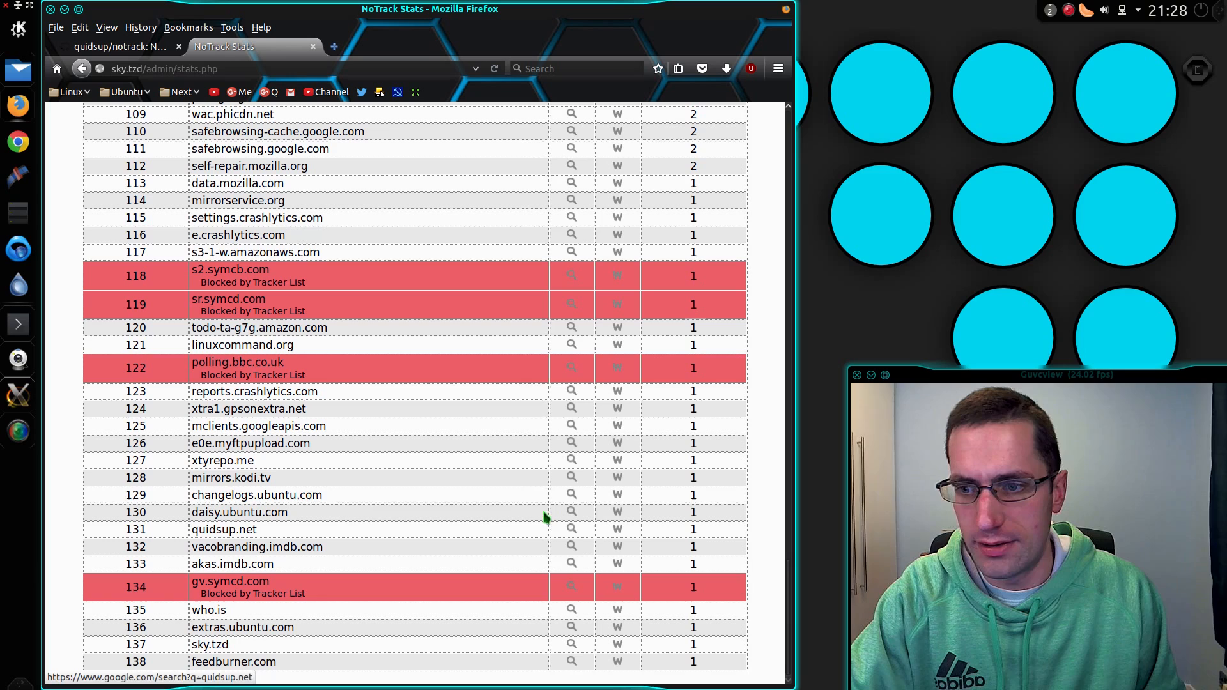
{"action": "mouse_move", "coordinate": [572, 200]}
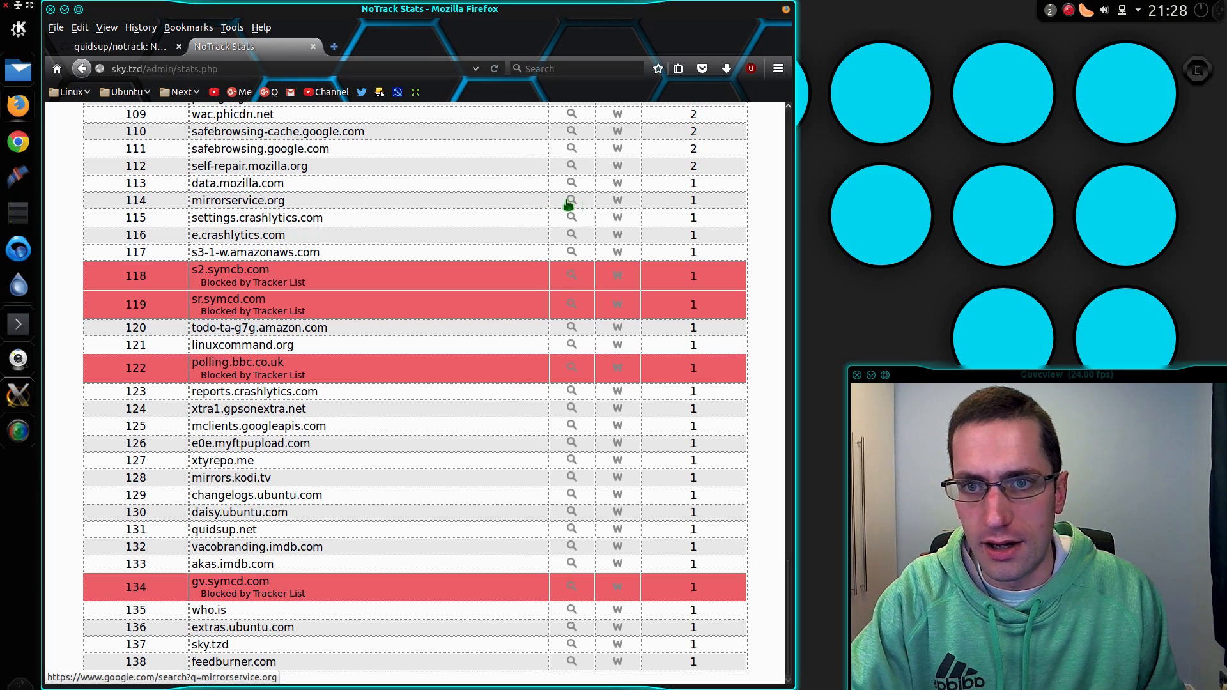
Step: Google mirrorservice.org, then start its Who.is registration lookup
{"action": "left_click", "coordinate": [572, 200]}
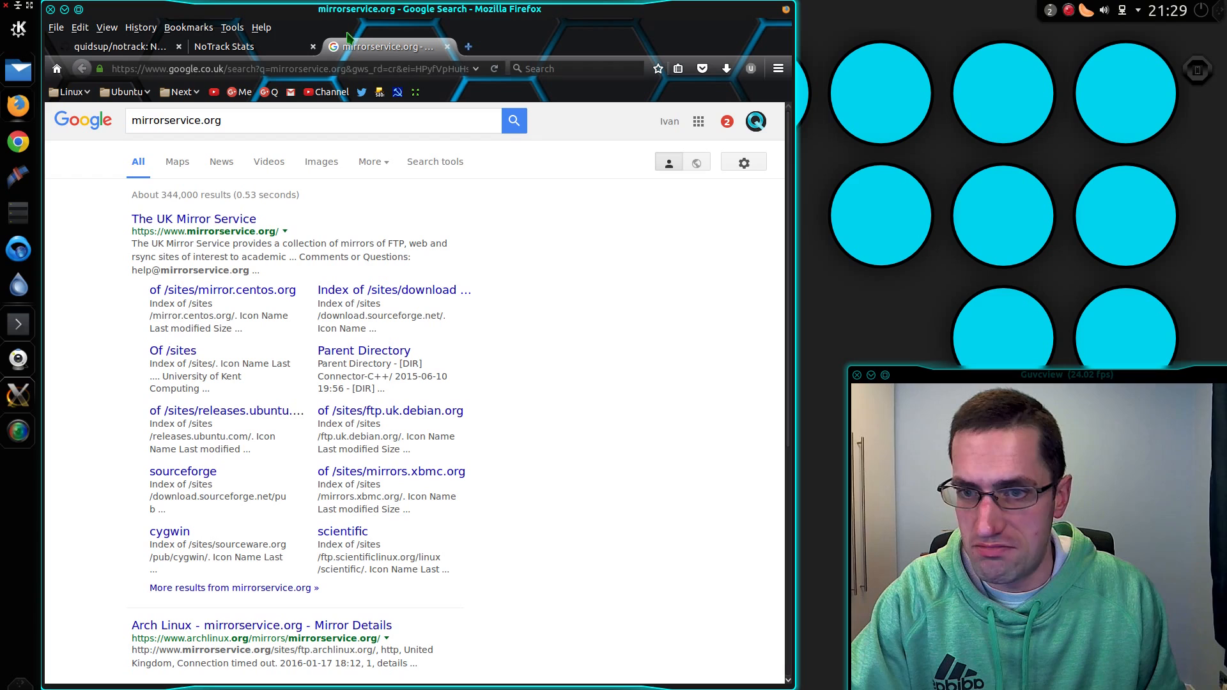
{"action": "left_click", "coordinate": [223, 46]}
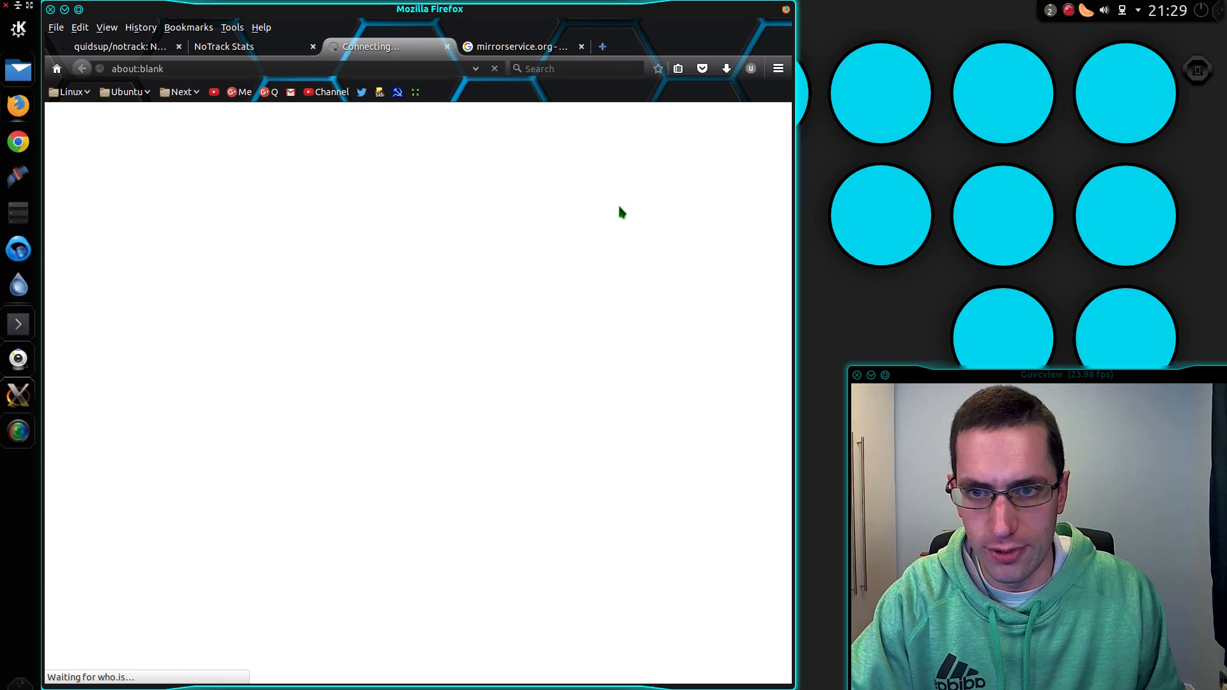
{"action": "mouse_move", "coordinate": [493, 117]}
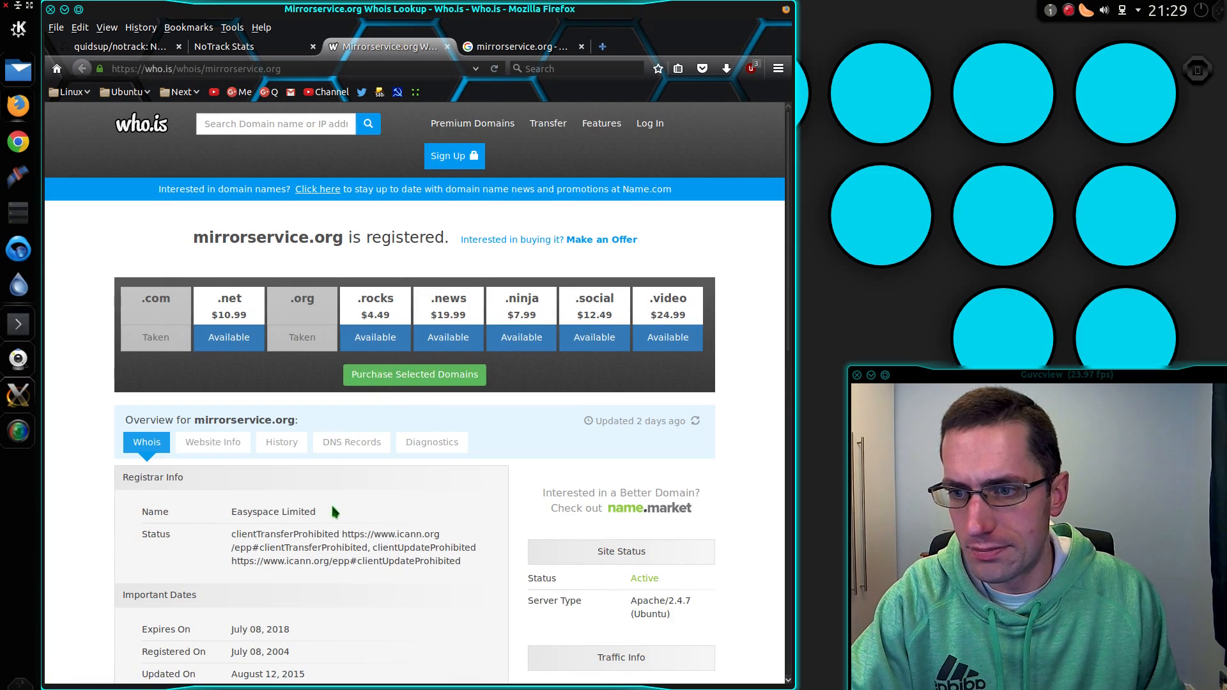
Step: Scroll mirrorservice.org's Who.is record (registrar Easyspace Limited), then close that tab
{"action": "scroll", "scroll_direction": "down", "scroll_amount": 3}
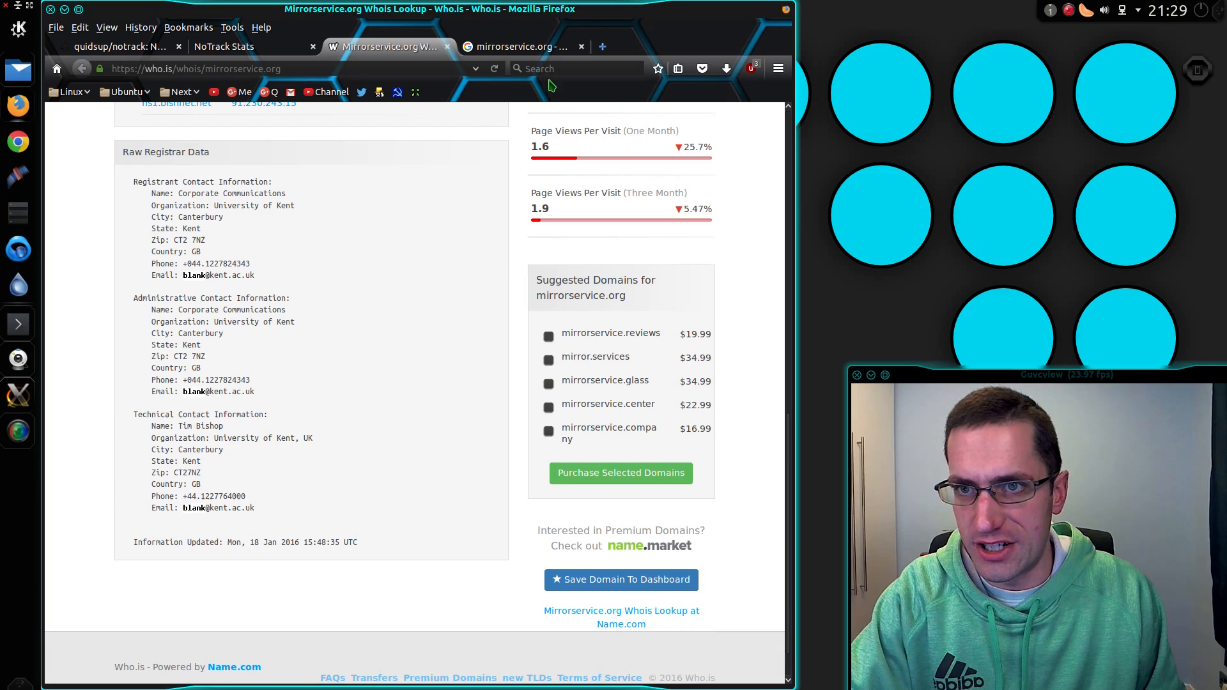
{"action": "left_click", "coordinate": [224, 46]}
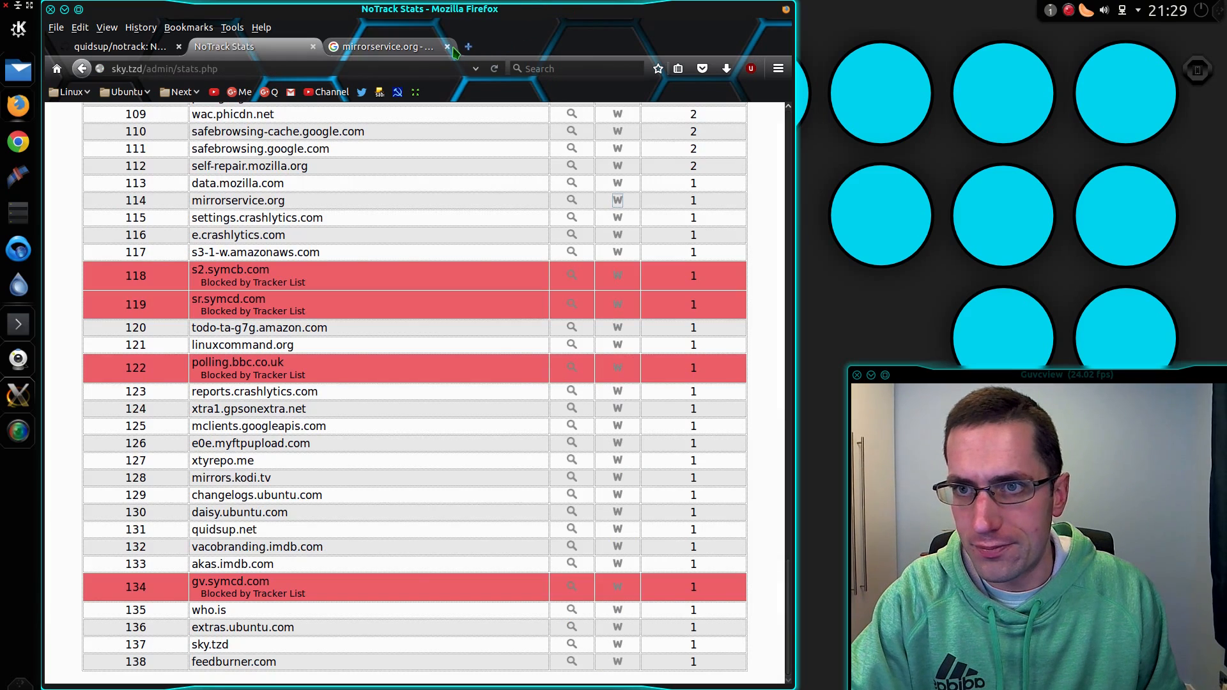
Step: Close the Google results and load scorecardresearch.com in a new tab
{"action": "left_click", "coordinate": [447, 46]}
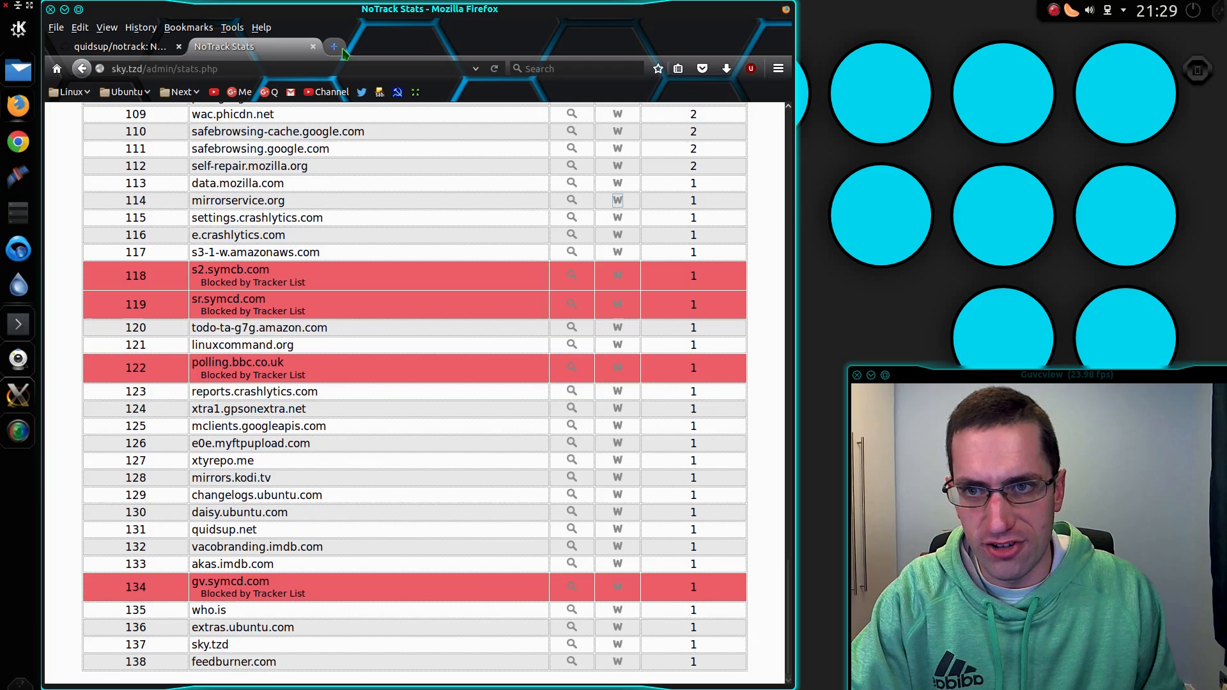
{"action": "left_click", "coordinate": [334, 46]}
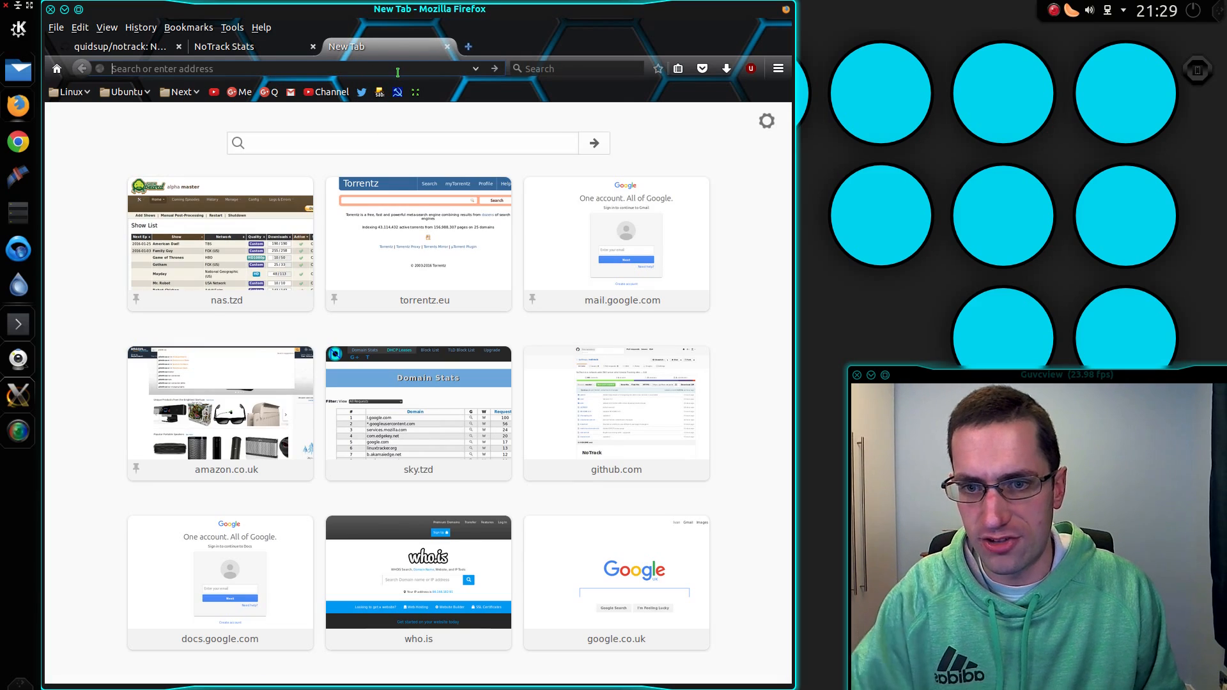
{"action": "type", "text": "scorecardres"}
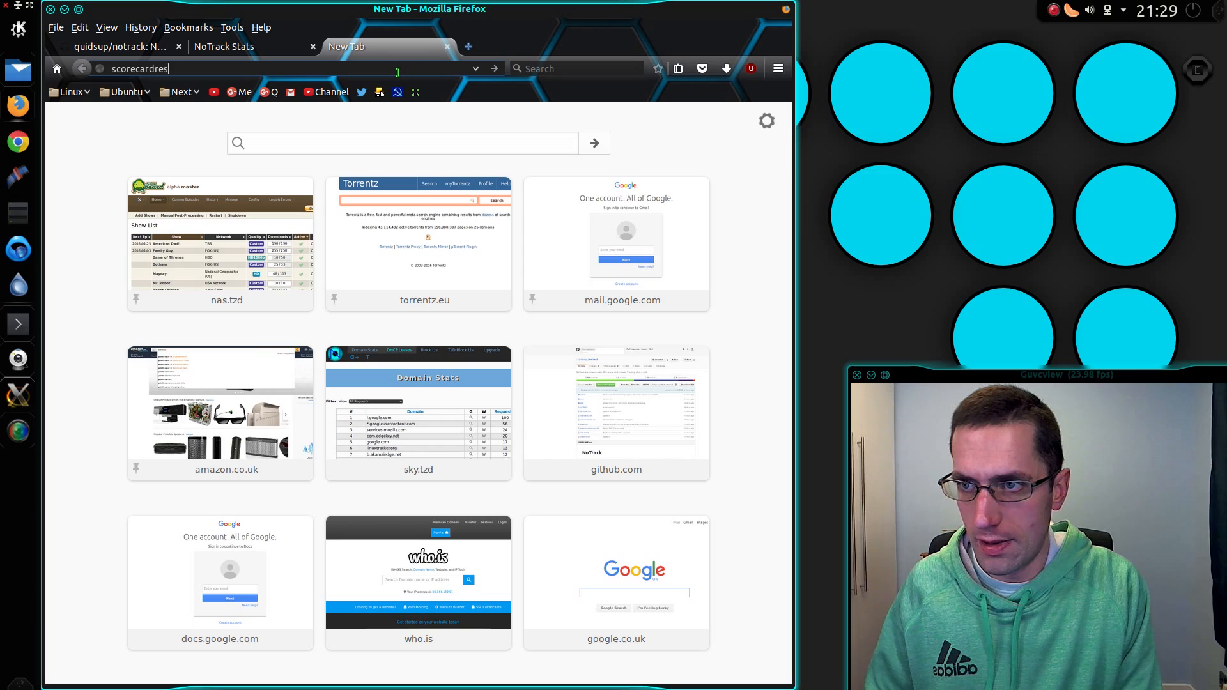
{"action": "type", "text": "earch.com"}
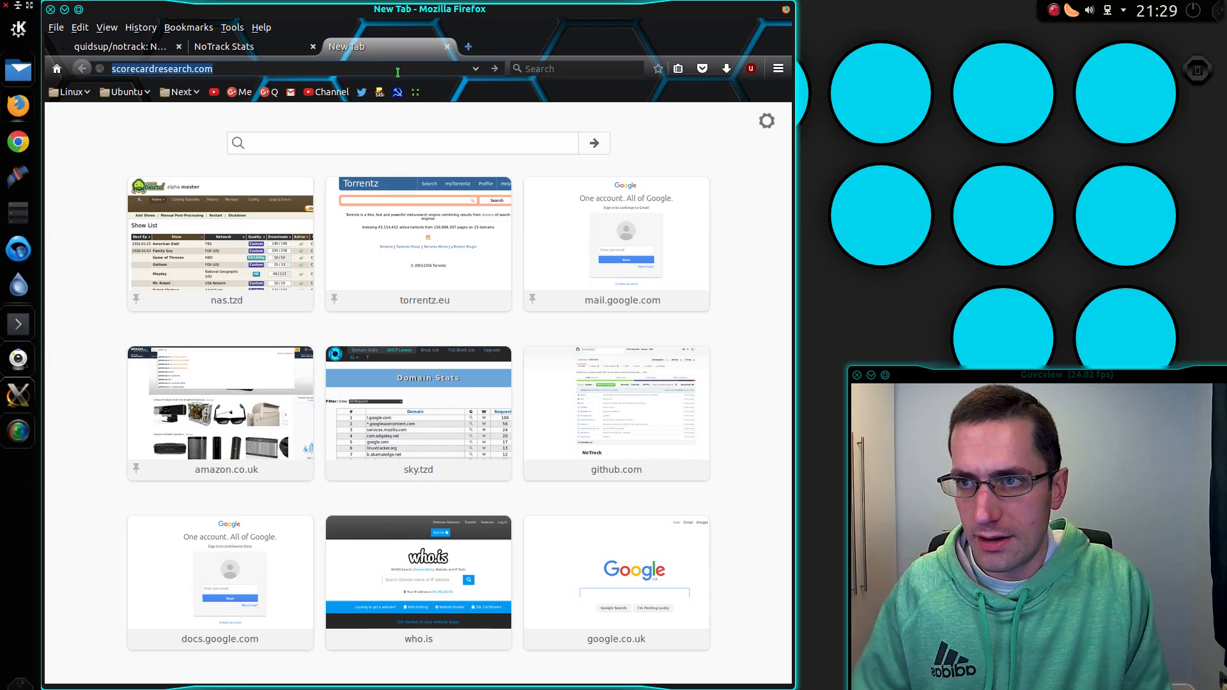
{"action": "key", "text": "Return"}
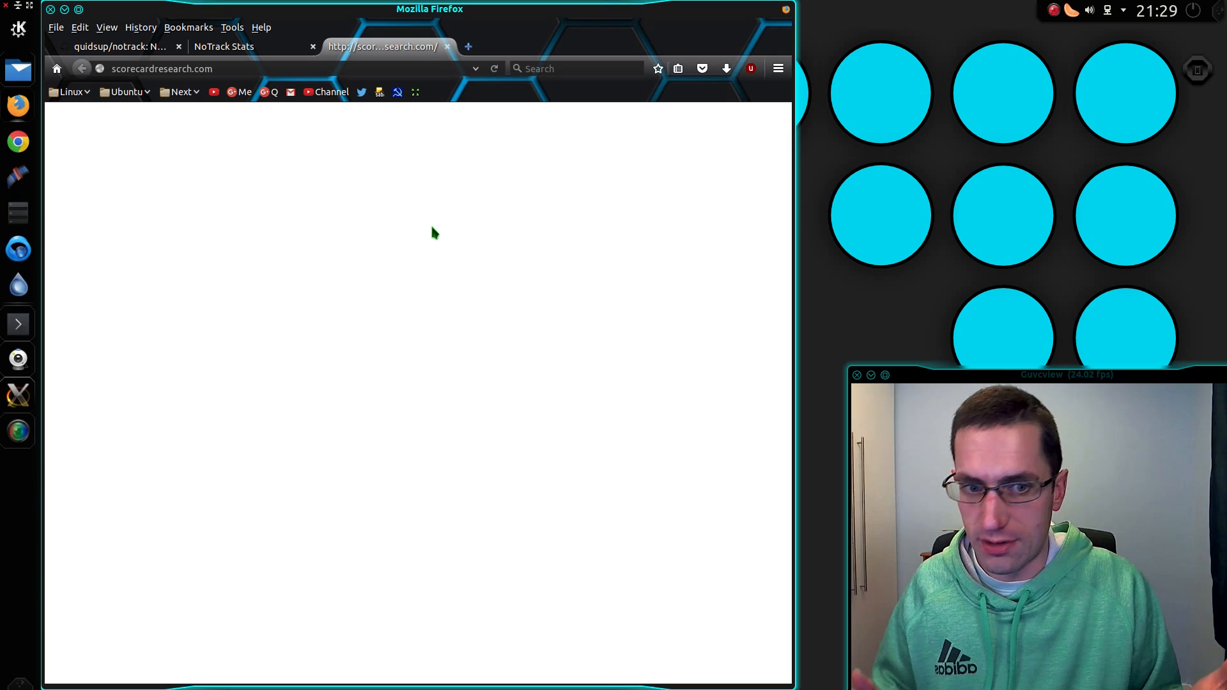
{"action": "mouse_move", "coordinate": [389, 195]}
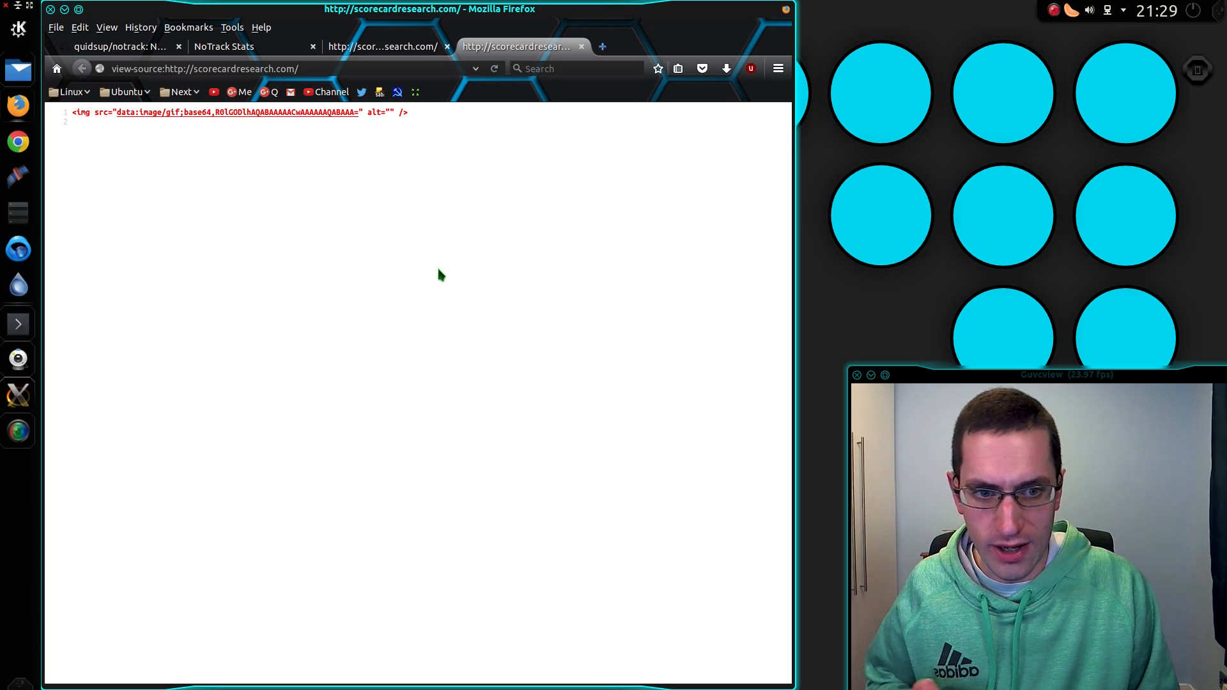
{"action": "mouse_move", "coordinate": [92, 123]}
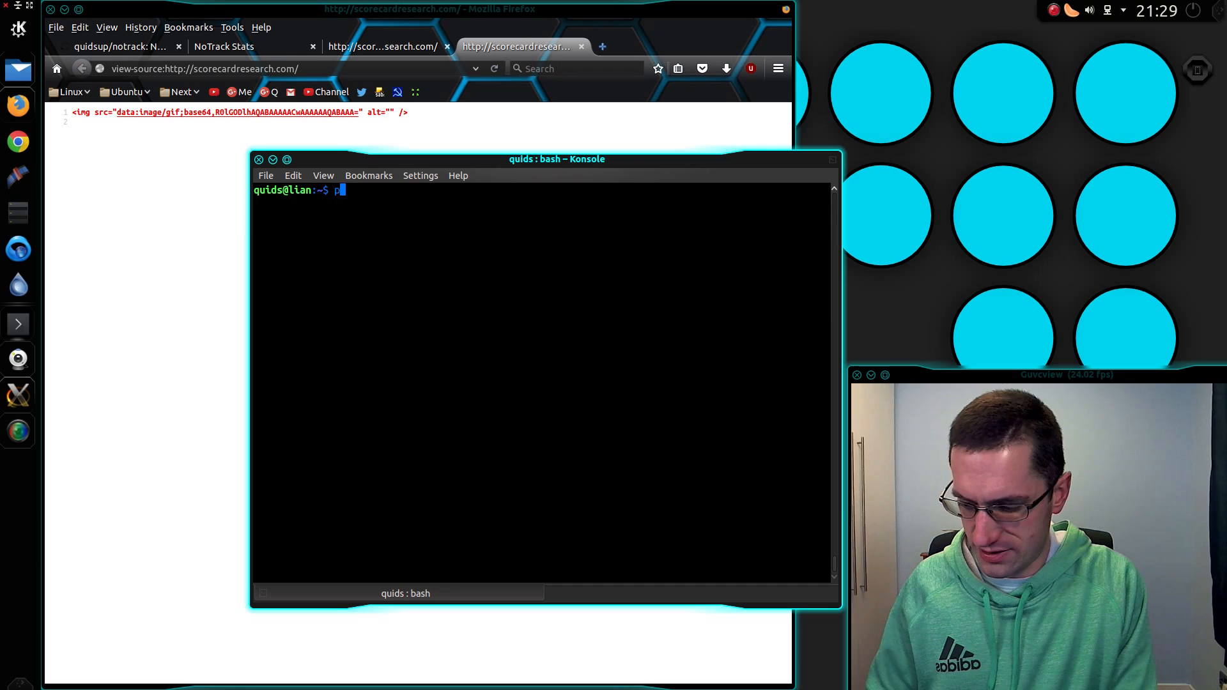
Step: Ping scorecardresearch.com, stop it, and select the 192.168.62.2 reply address
{"action": "type", "text": "ing scorecardresearch.com"}
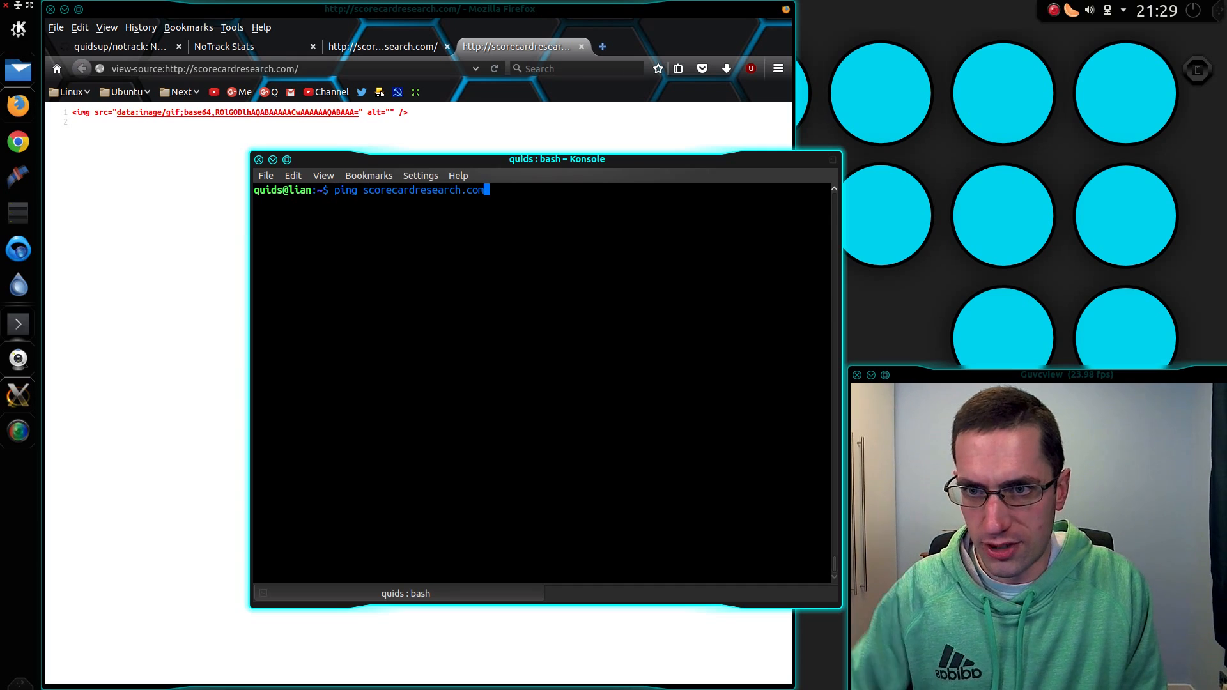
{"action": "key", "text": "Return"}
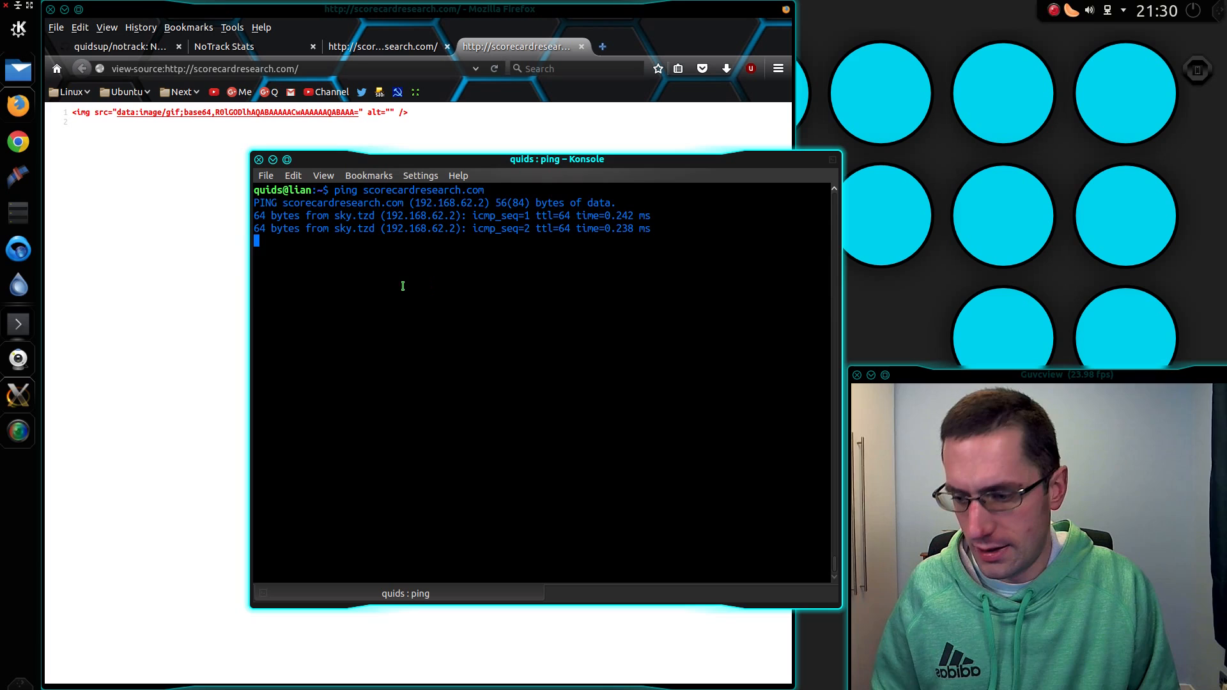
{"action": "key", "text": "ctrl+c"}
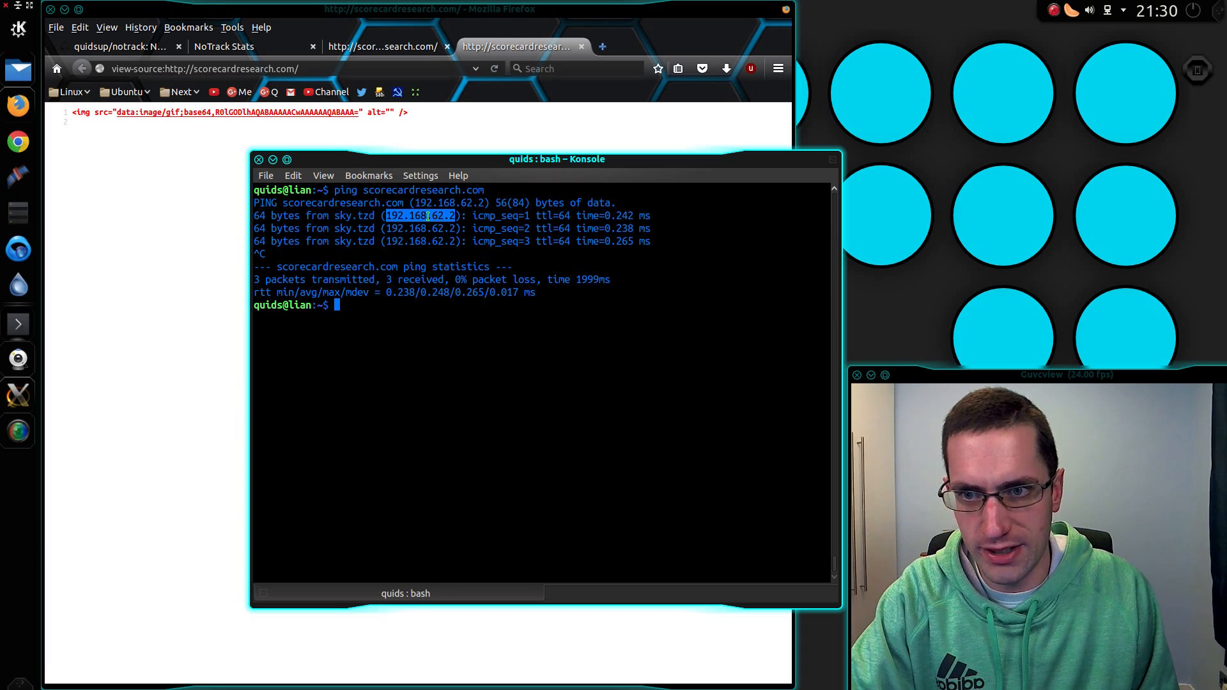
{"action": "left_click", "coordinate": [422, 215]}
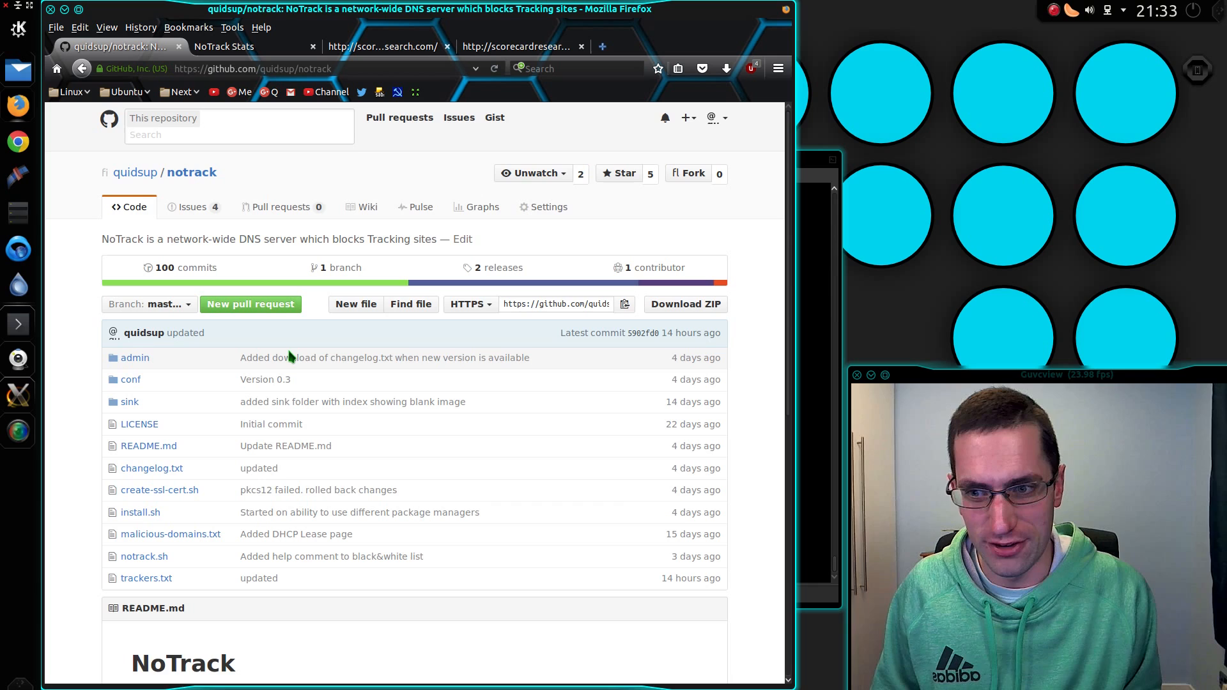
{"action": "mouse_move", "coordinate": [271, 516]}
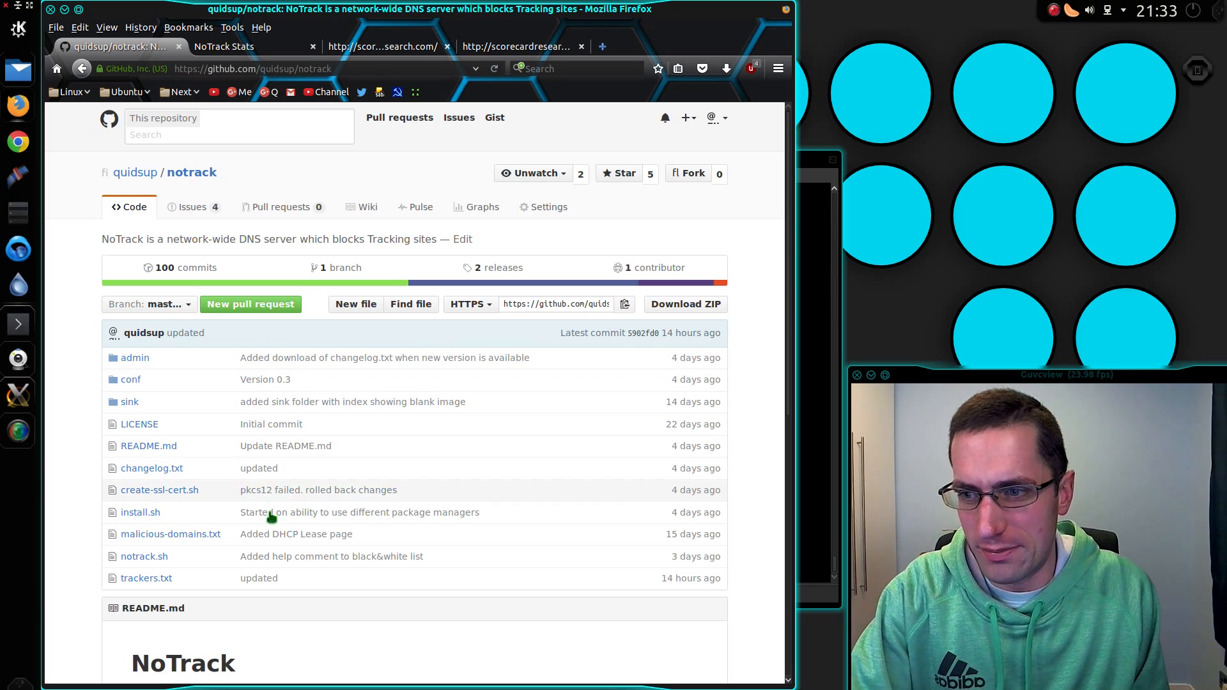
{"action": "mouse_move", "coordinate": [271, 423]}
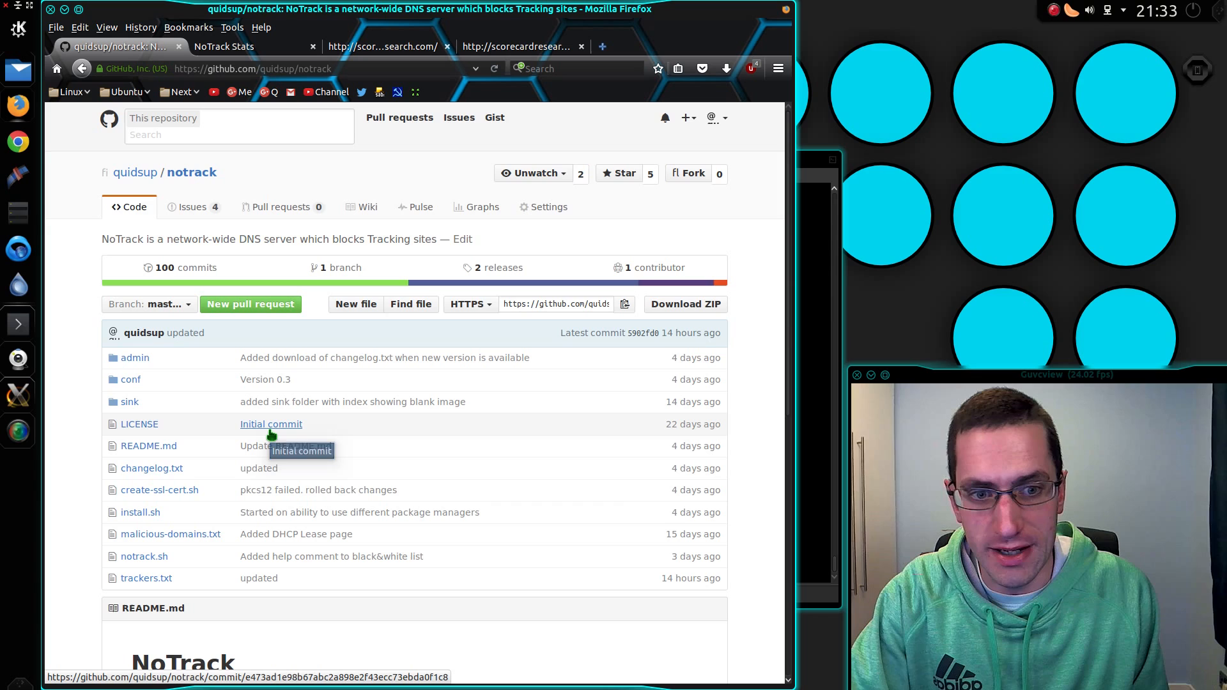
{"action": "mouse_move", "coordinate": [450, 393]}
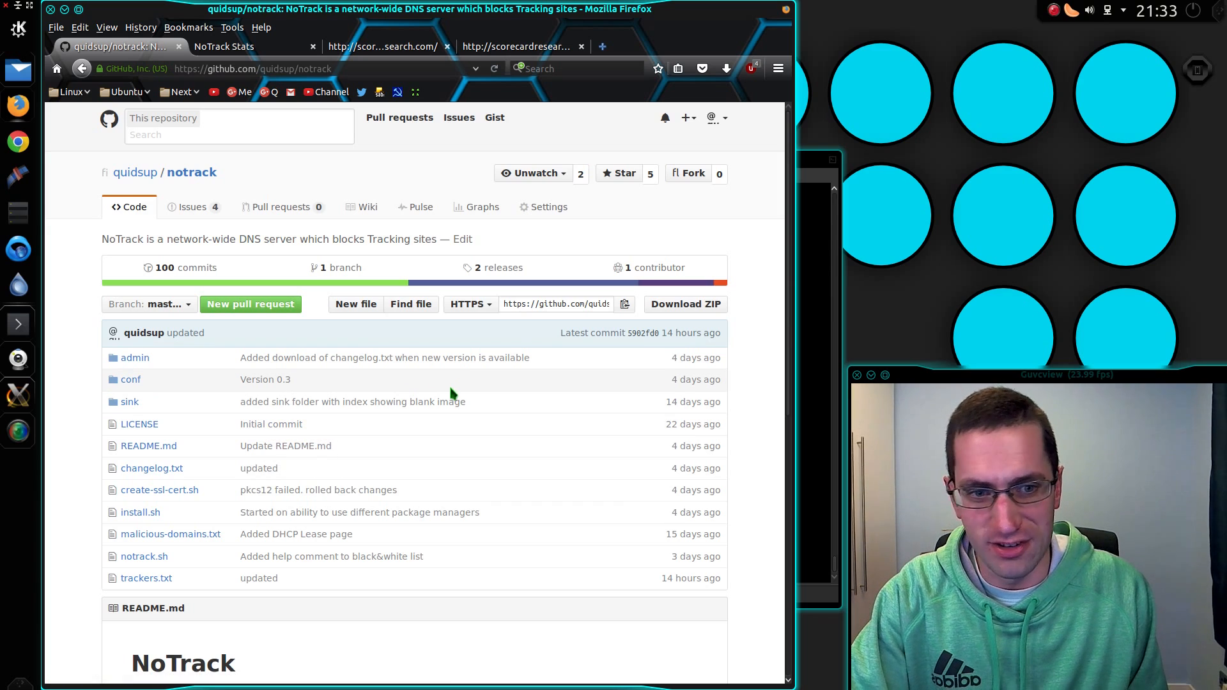